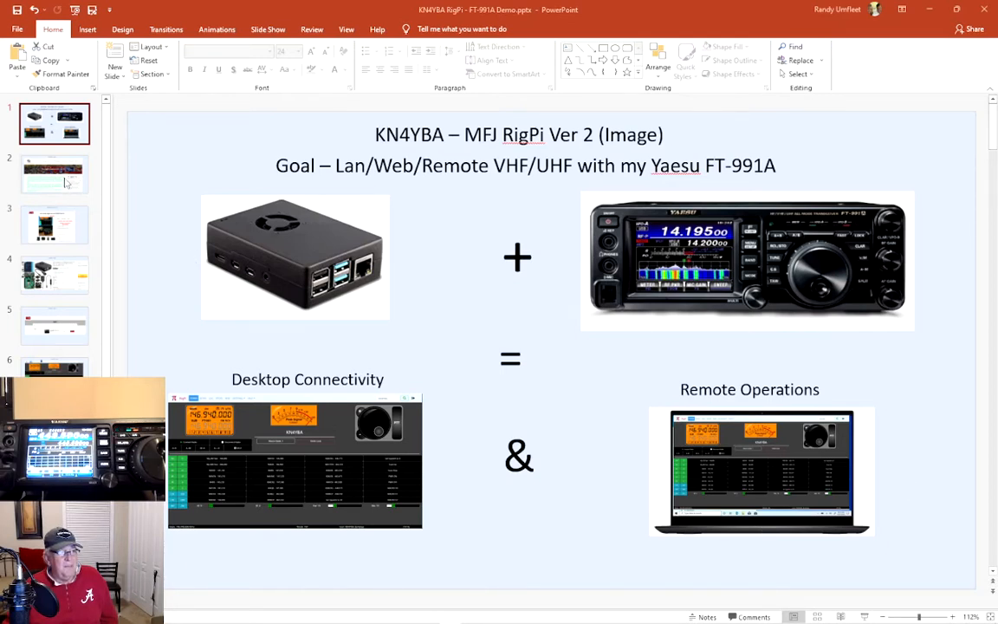
Display slide 2, the Huntsville Hamfest website screenshot.
{"action": "left_click", "coordinate": [54, 173]}
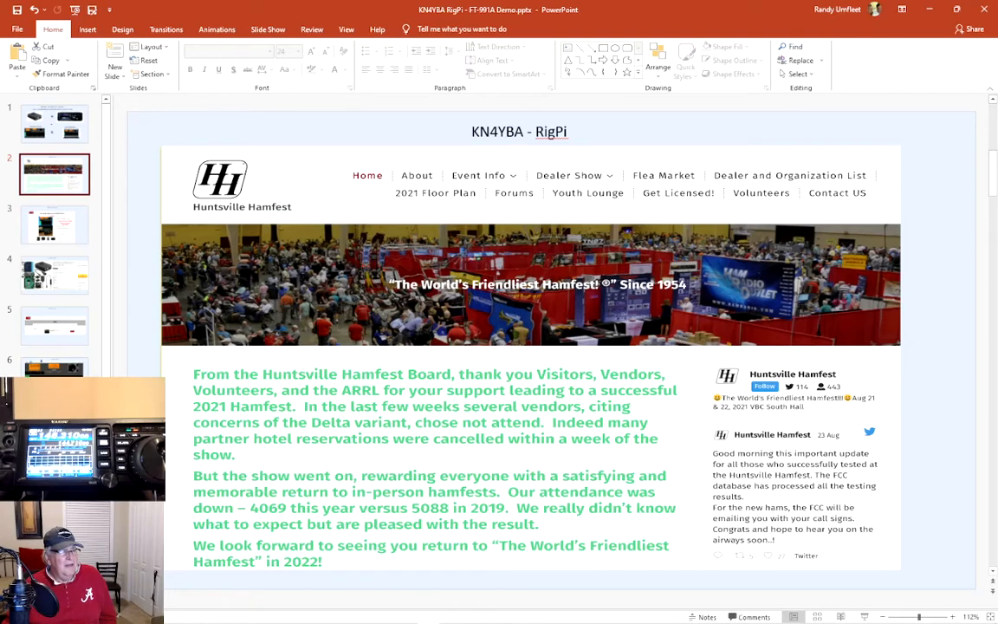
Display slide 3, the MFJ-1234B RigPi Remote Station Server product page.
{"action": "left_click", "coordinate": [54, 225]}
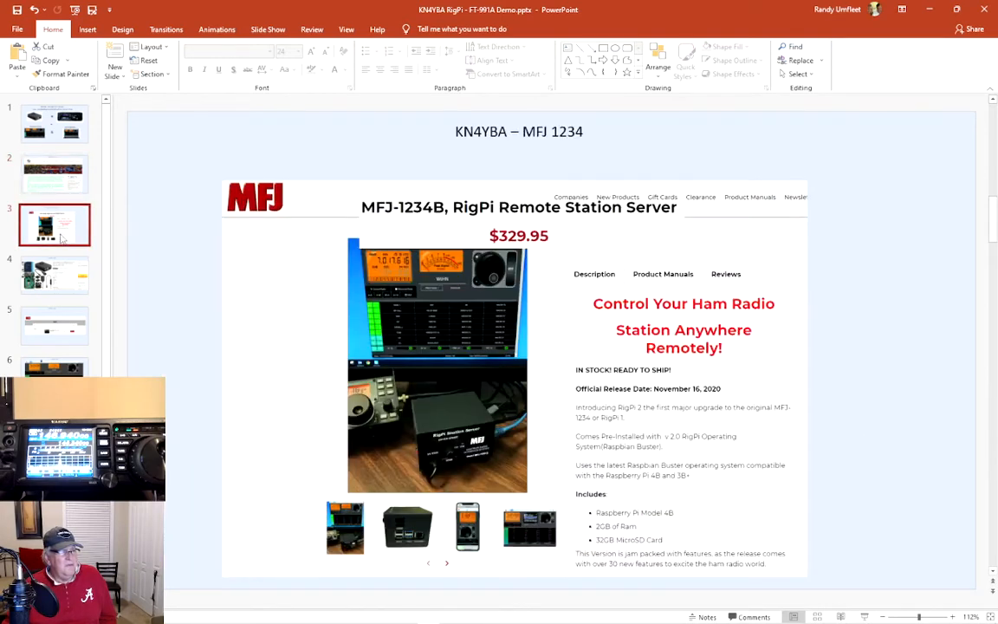
{"action": "mouse_move", "coordinate": [287, 328]}
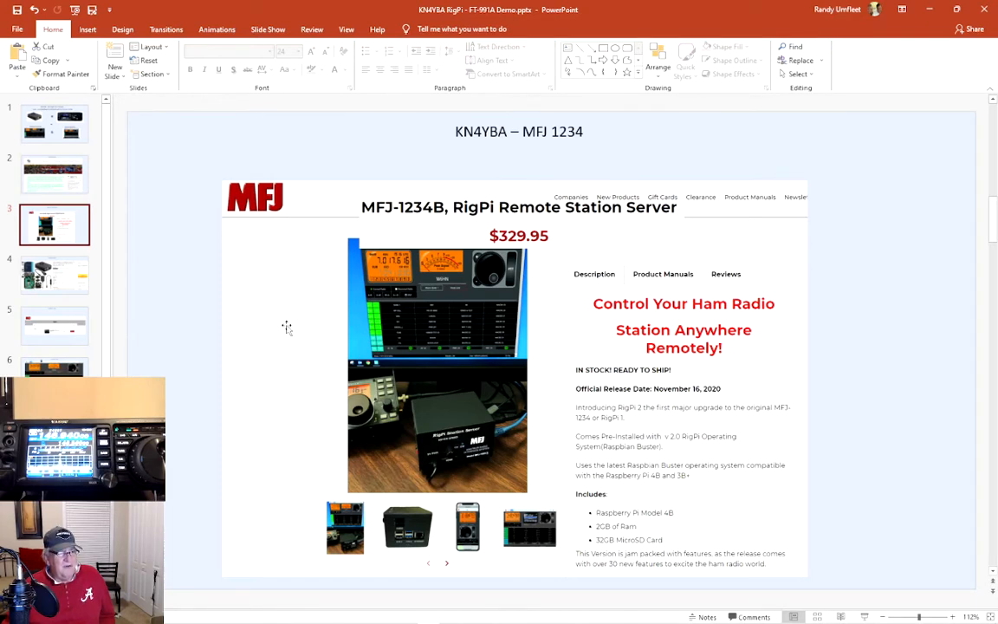
{"action": "mouse_move", "coordinate": [611, 508]}
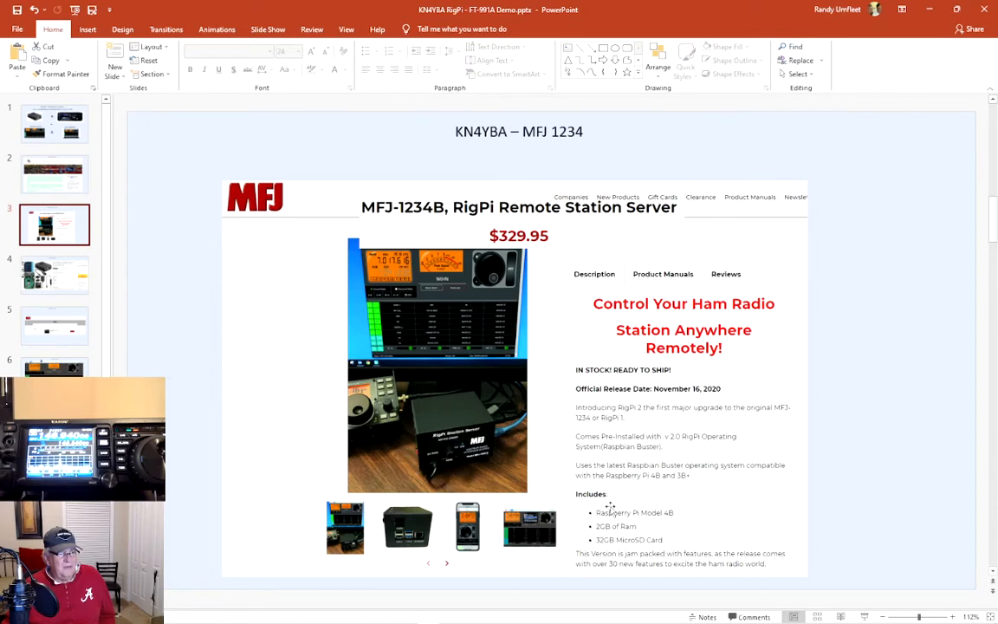
{"action": "mouse_move", "coordinate": [656, 526]}
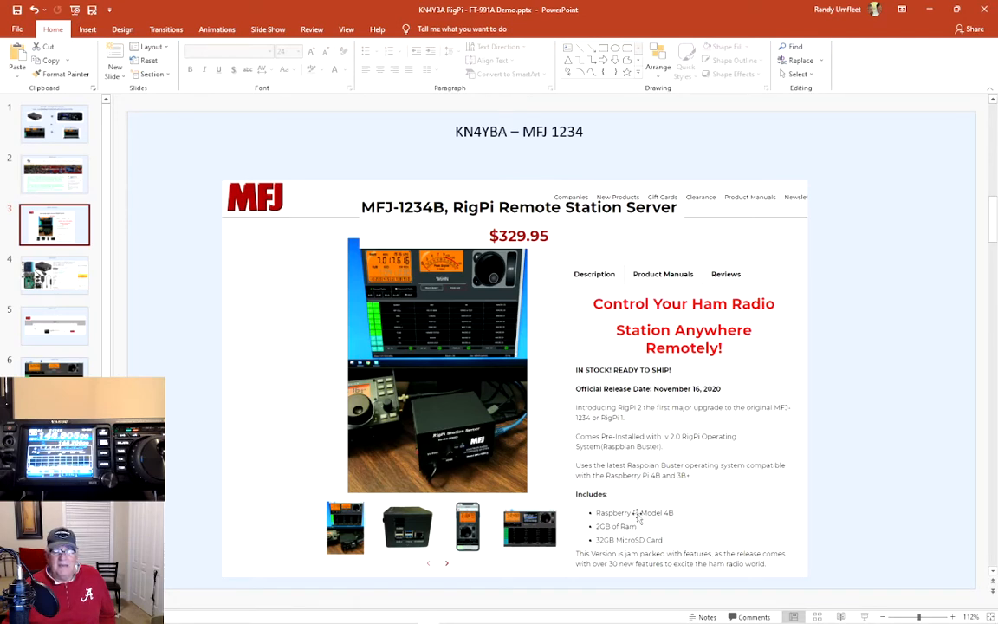
{"action": "mouse_move", "coordinate": [474, 408]}
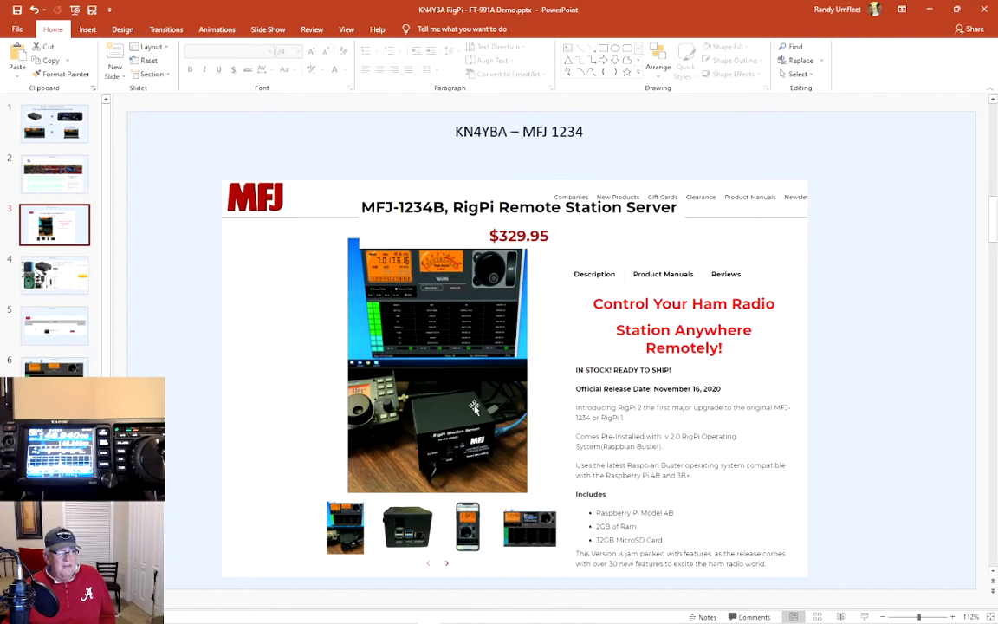
{"action": "mouse_move", "coordinate": [452, 423]}
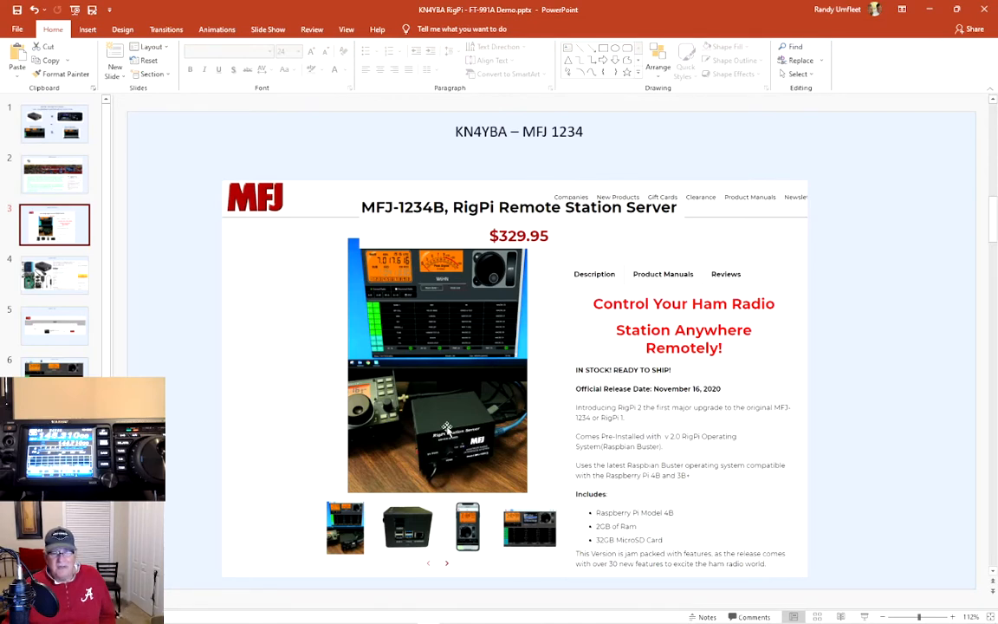
{"action": "mouse_move", "coordinate": [467, 434]}
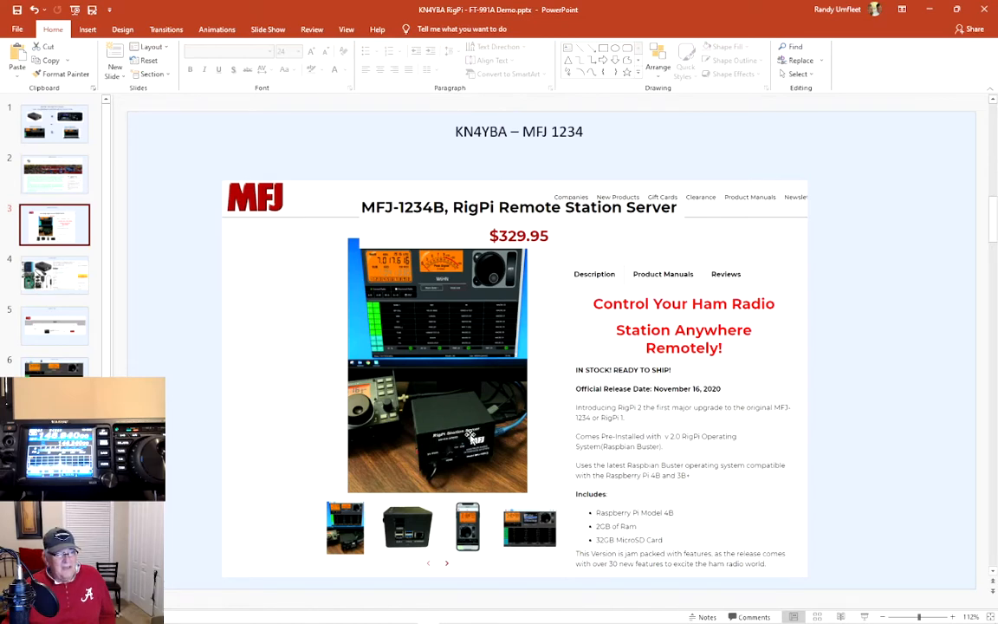
Select slide thumbnails to show the Vilros Raspberry Pi 4 8GB starter kit Amazon listing.
{"action": "left_click", "coordinate": [55, 274]}
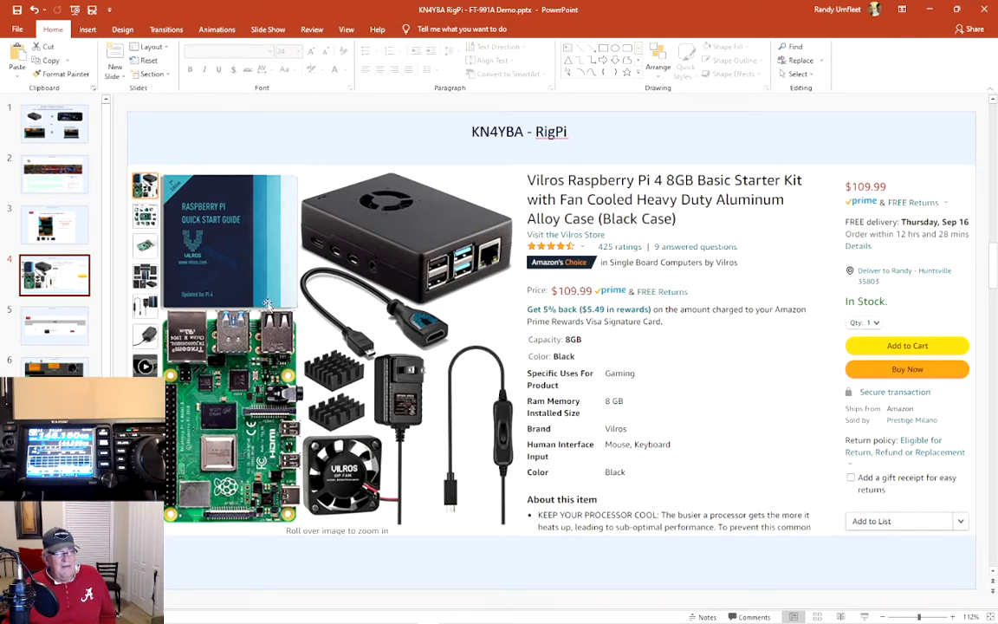
{"action": "mouse_move", "coordinate": [307, 297]}
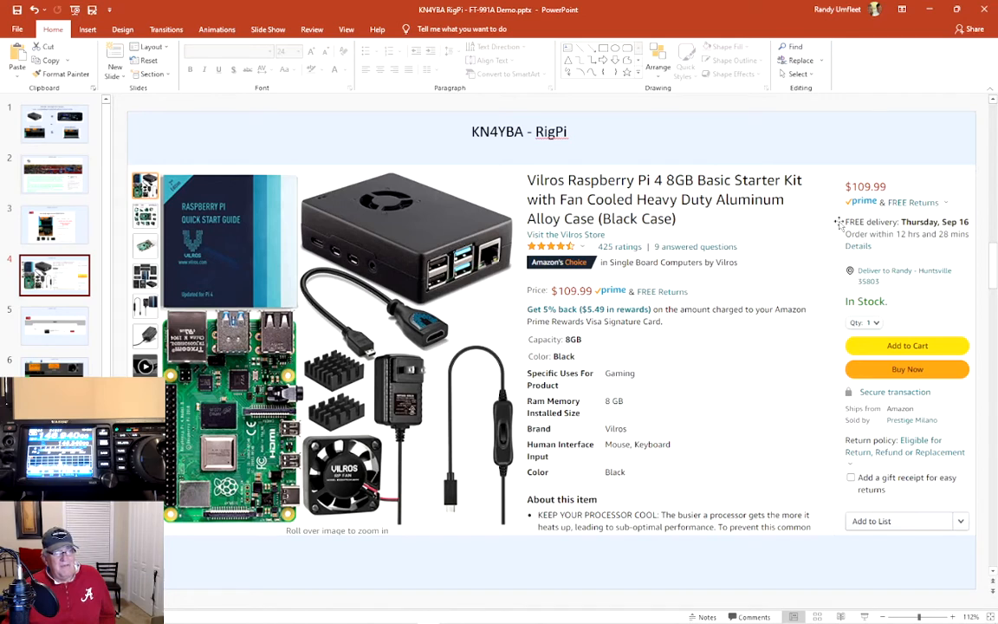
{"action": "mouse_move", "coordinate": [641, 273]}
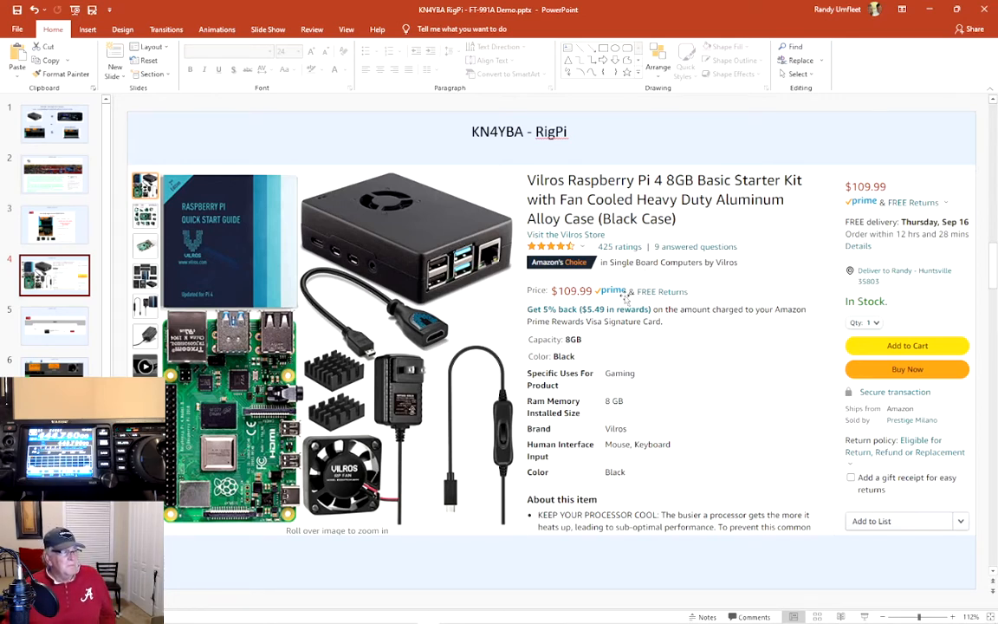
{"action": "left_click", "coordinate": [55, 324]}
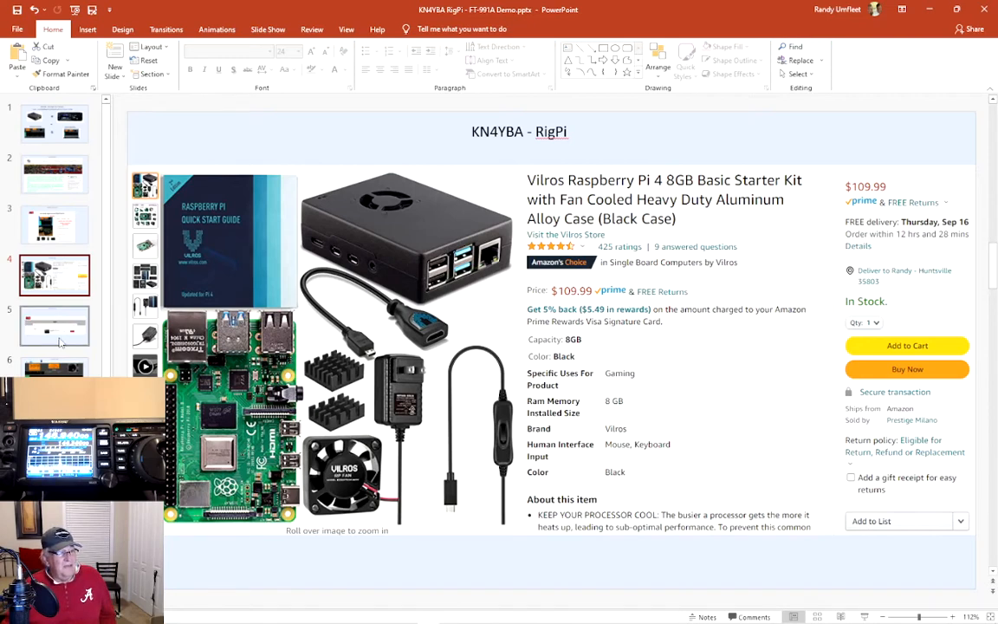
{"action": "left_click", "coordinate": [54, 325]}
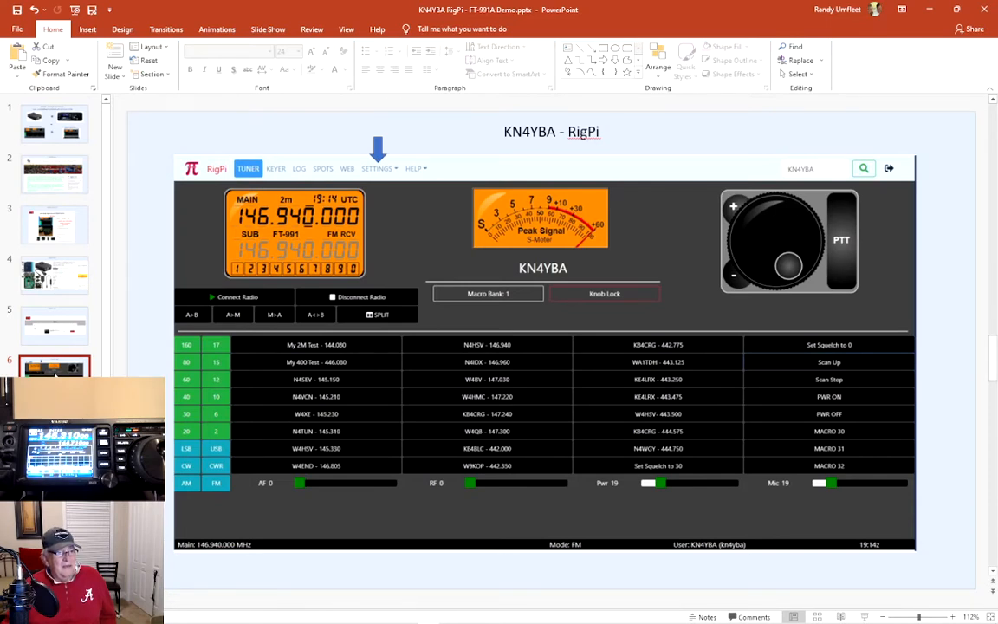
{"action": "mouse_move", "coordinate": [650, 390]}
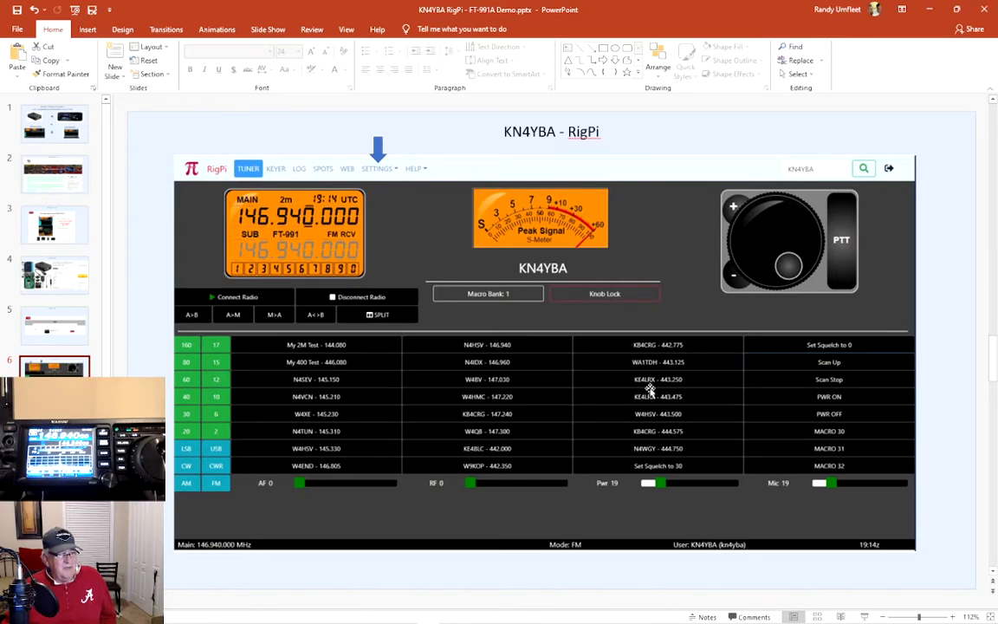
{"action": "mouse_move", "coordinate": [413, 286]}
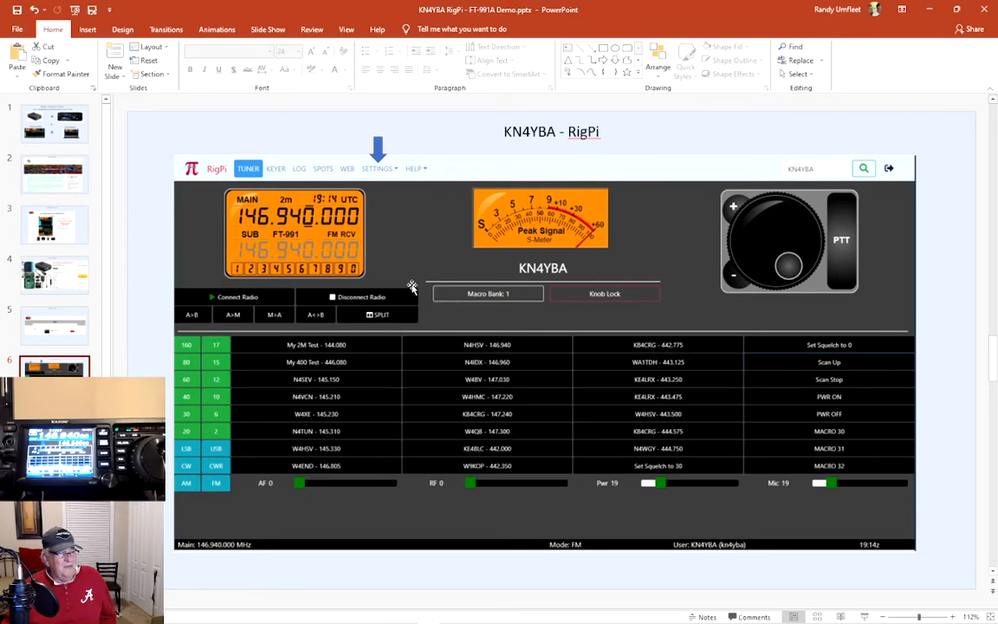
{"action": "mouse_move", "coordinate": [440, 317]}
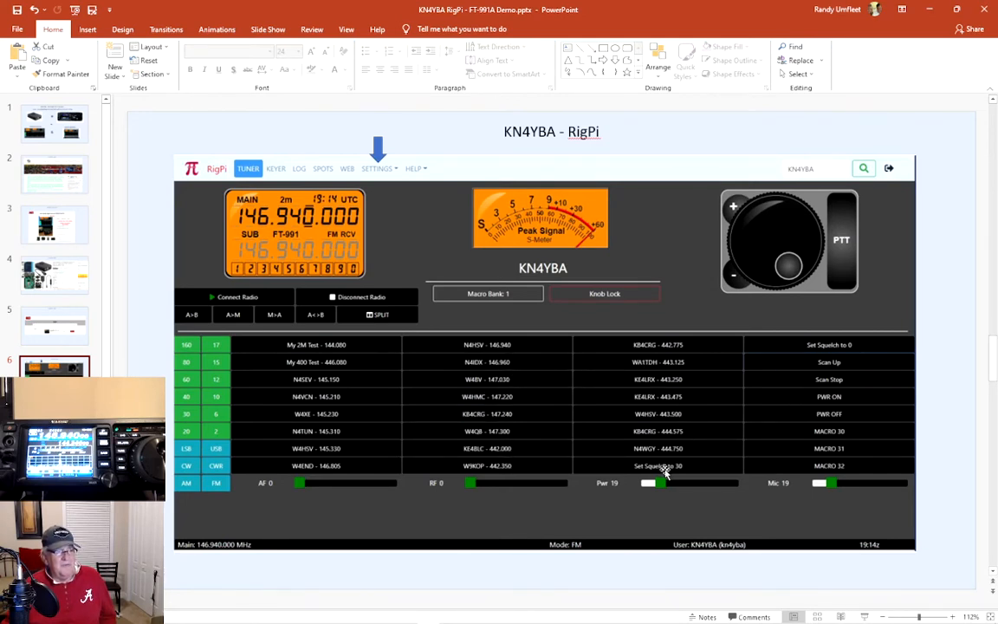
{"action": "mouse_move", "coordinate": [810, 364]}
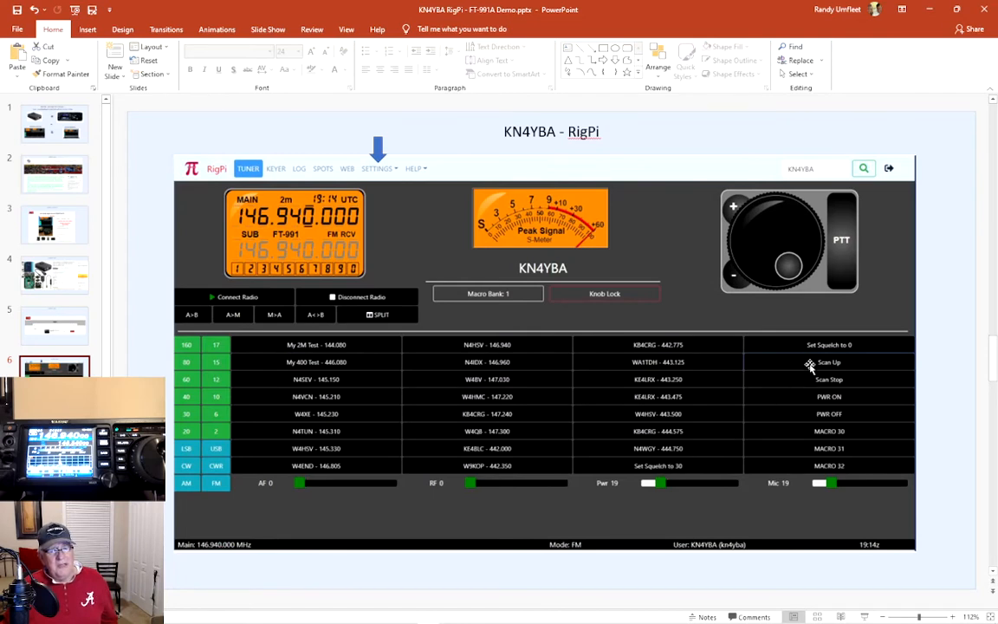
{"action": "mouse_move", "coordinate": [825, 352]}
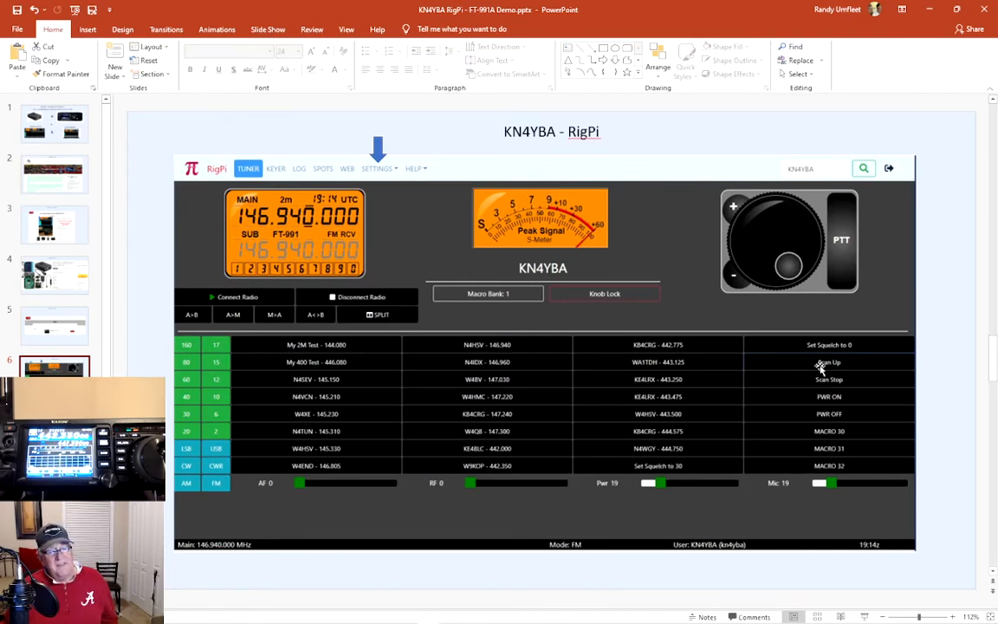
{"action": "mouse_move", "coordinate": [863, 396]}
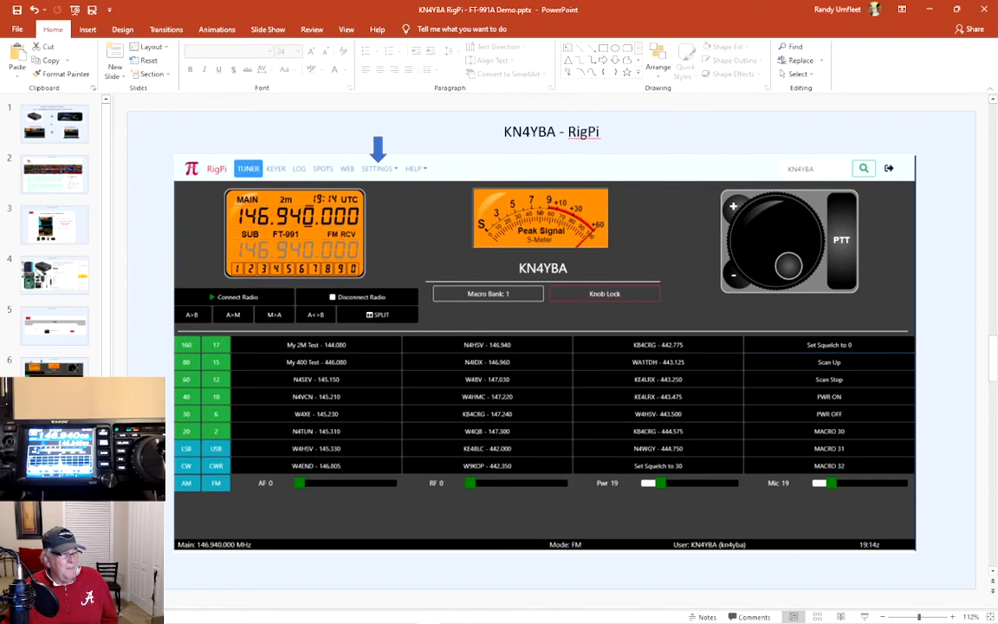
Step through the settings menu slide to the 'KN4YBA – RigPi – Basic Radio' FT-991 settings slide.
{"action": "left_click", "coordinate": [376, 161]}
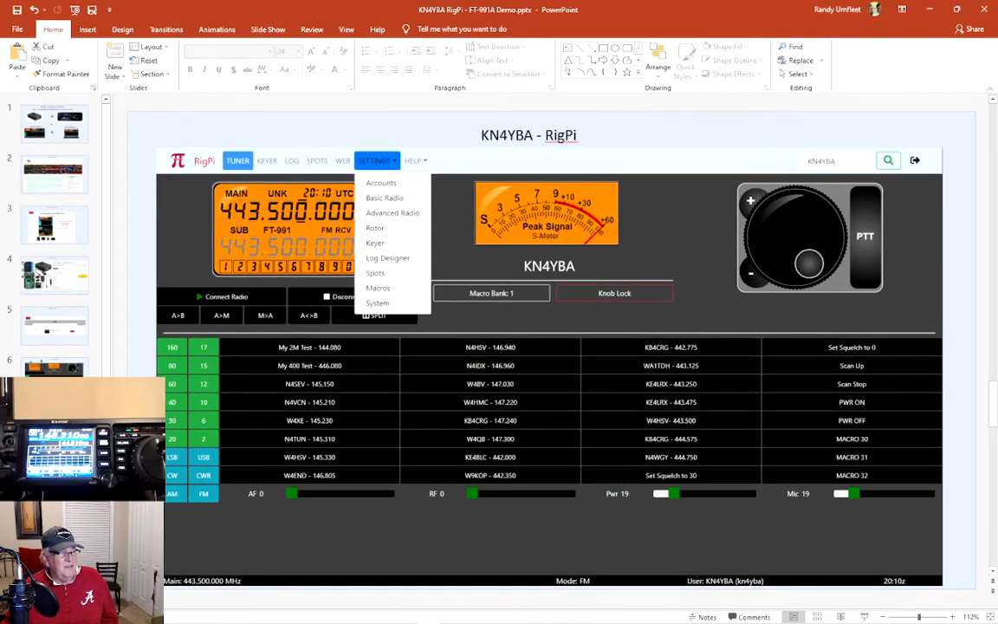
{"action": "left_click", "coordinate": [385, 198]}
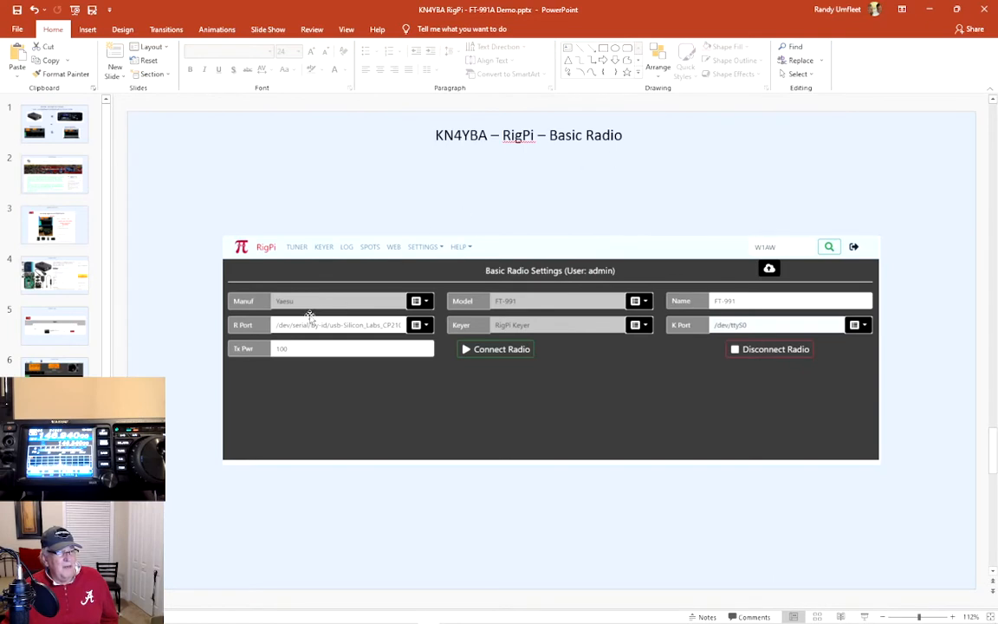
{"action": "mouse_move", "coordinate": [773, 306]}
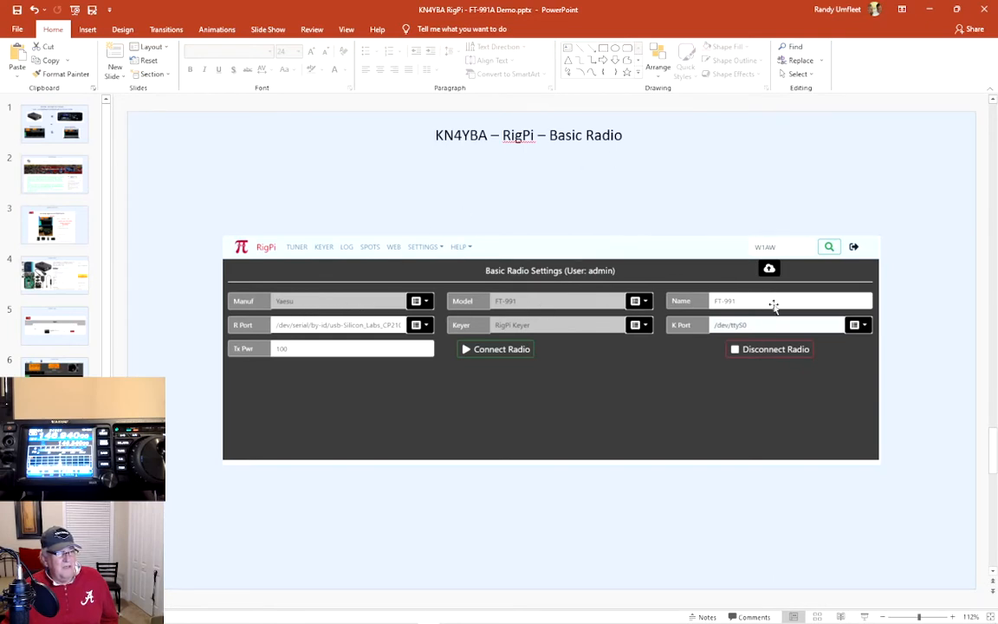
{"action": "mouse_move", "coordinate": [425, 367]}
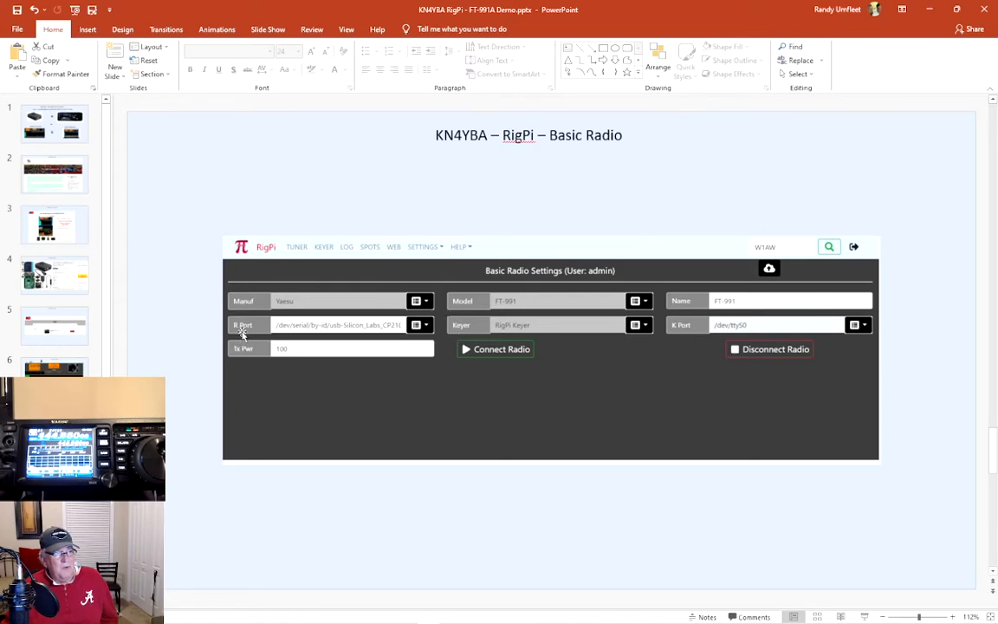
{"action": "mouse_move", "coordinate": [342, 334]}
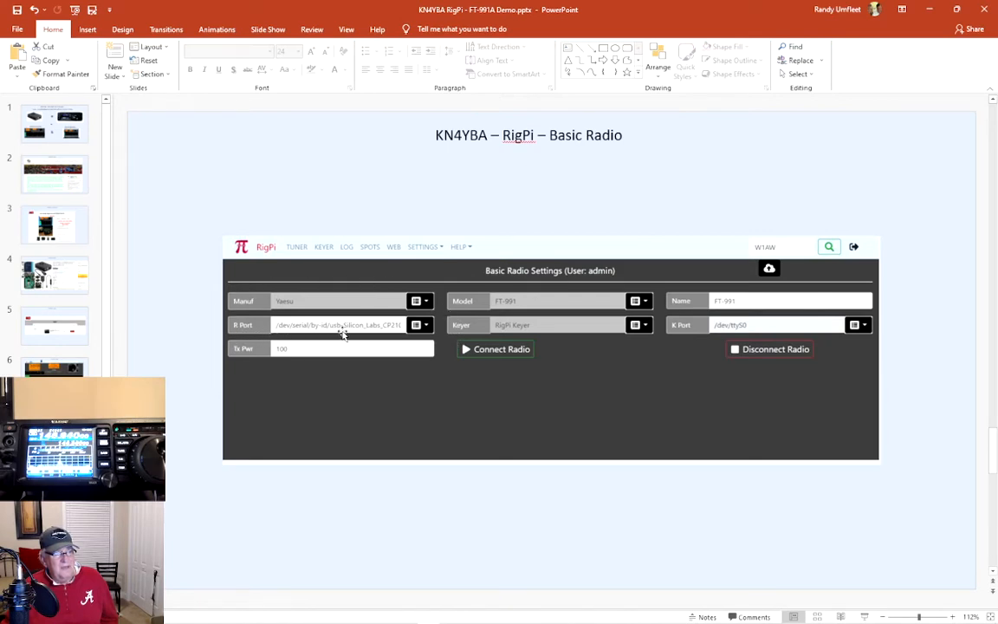
{"action": "mouse_move", "coordinate": [364, 335]}
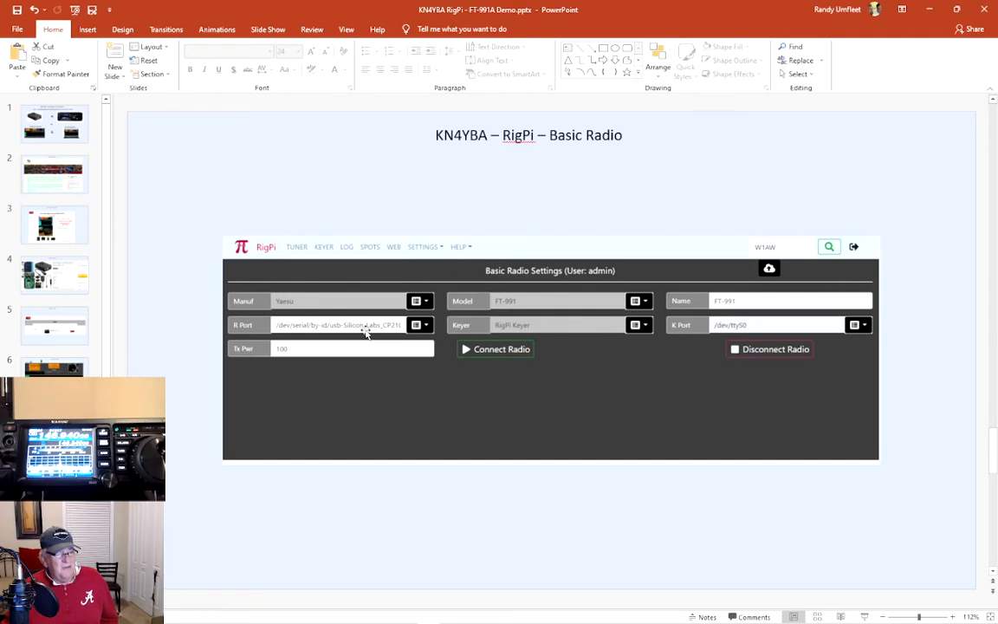
{"action": "mouse_move", "coordinate": [412, 331]}
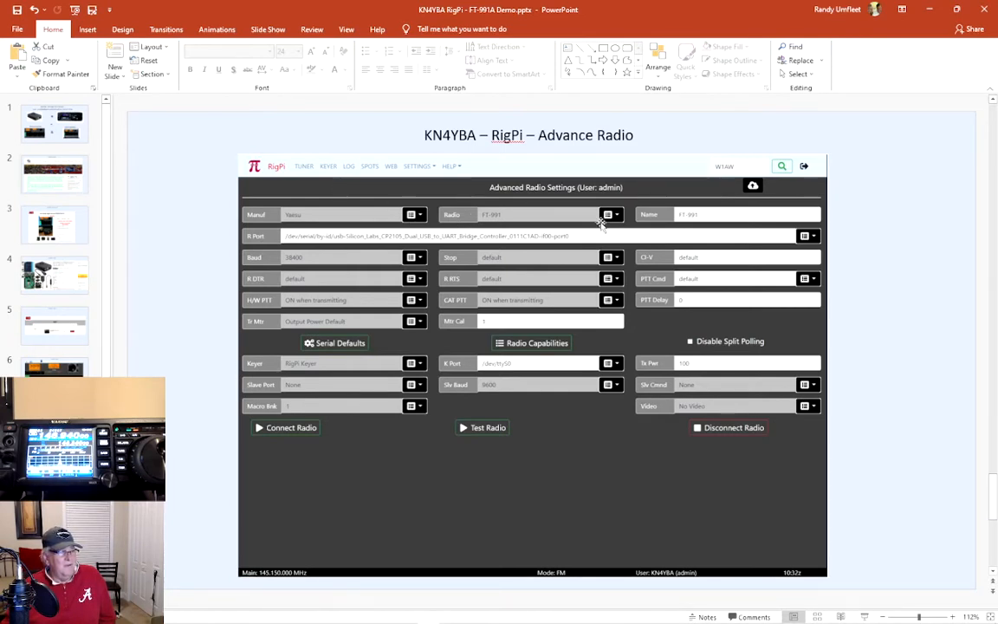
{"action": "mouse_move", "coordinate": [600, 237]}
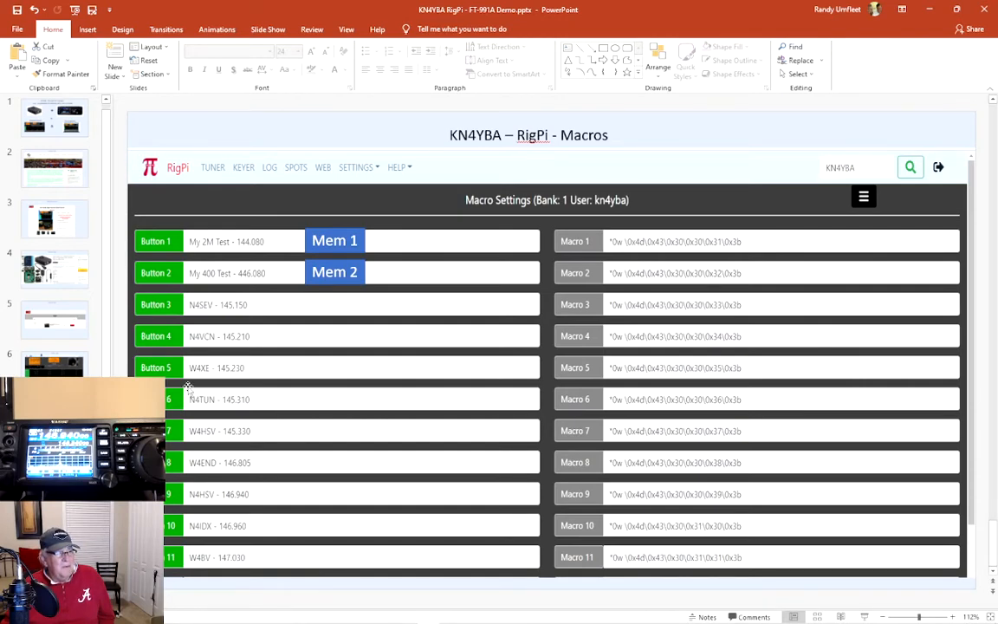
{"action": "mouse_move", "coordinate": [189, 250]}
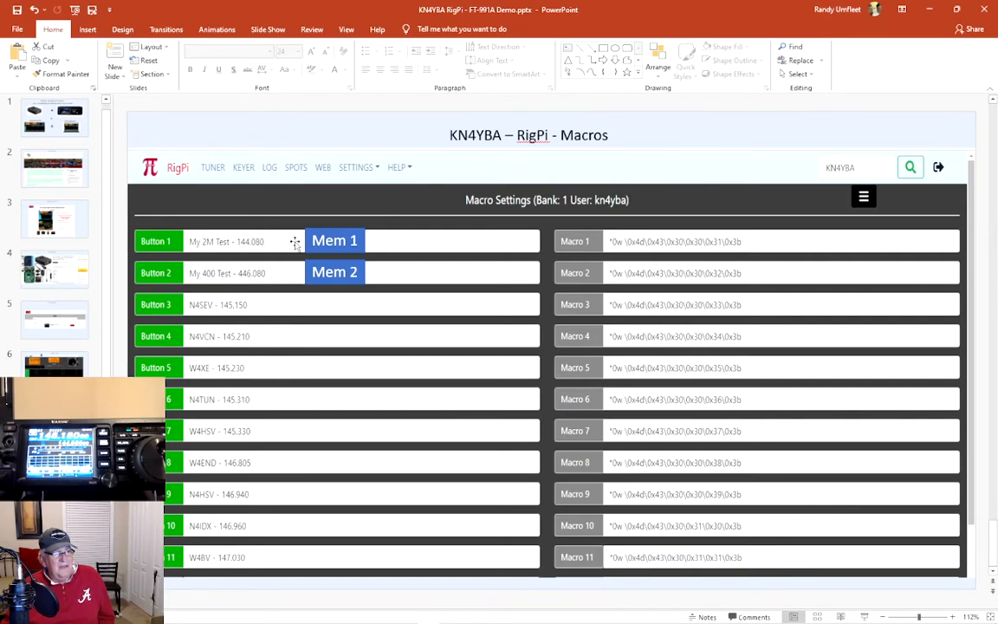
{"action": "mouse_move", "coordinate": [397, 249]}
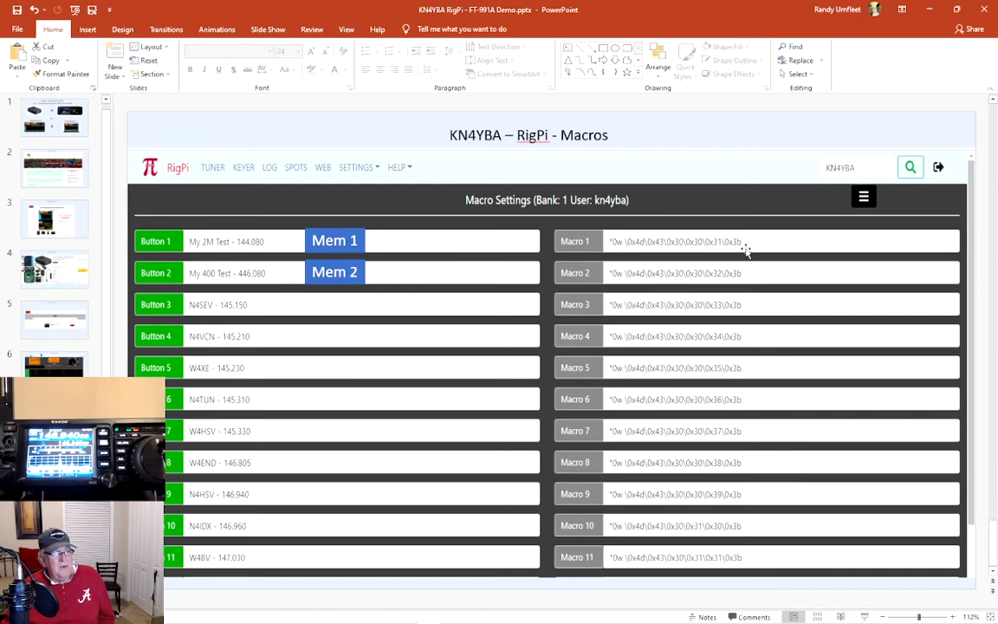
{"action": "mouse_move", "coordinate": [699, 252]}
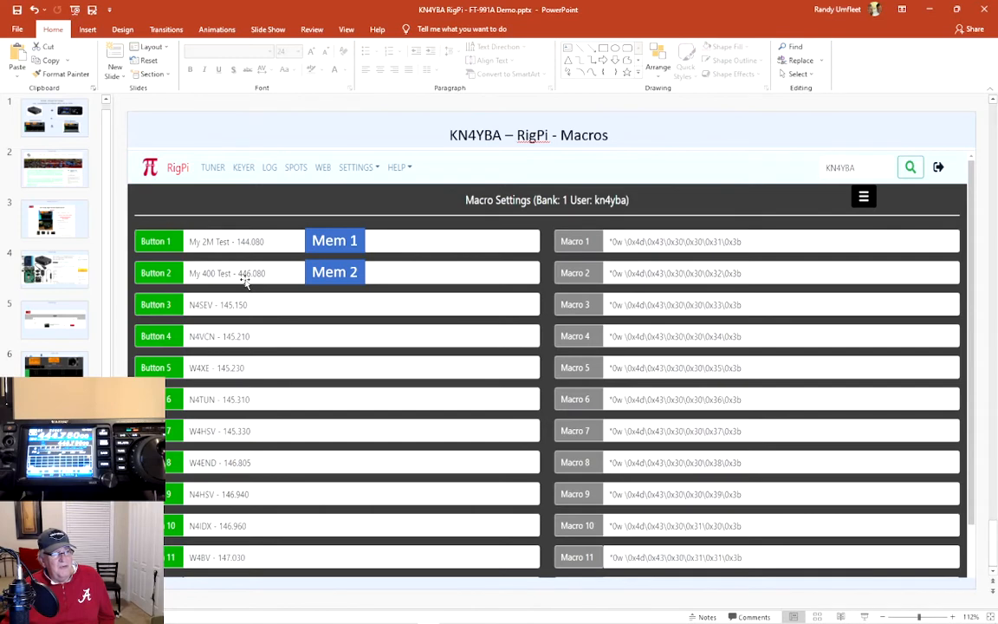
{"action": "mouse_move", "coordinate": [289, 284]}
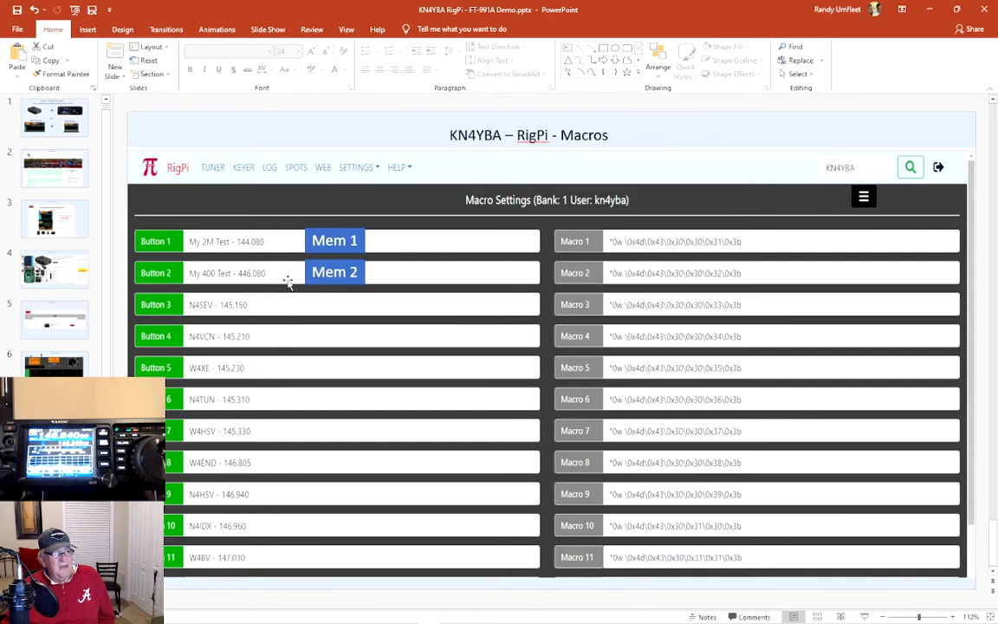
{"action": "mouse_move", "coordinate": [535, 283]}
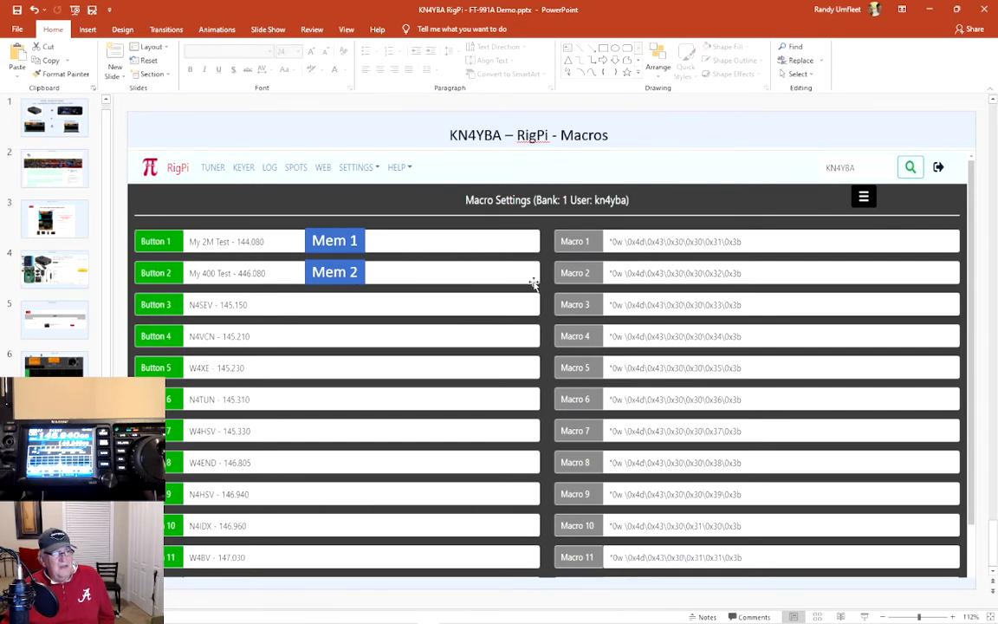
{"action": "mouse_move", "coordinate": [634, 283]}
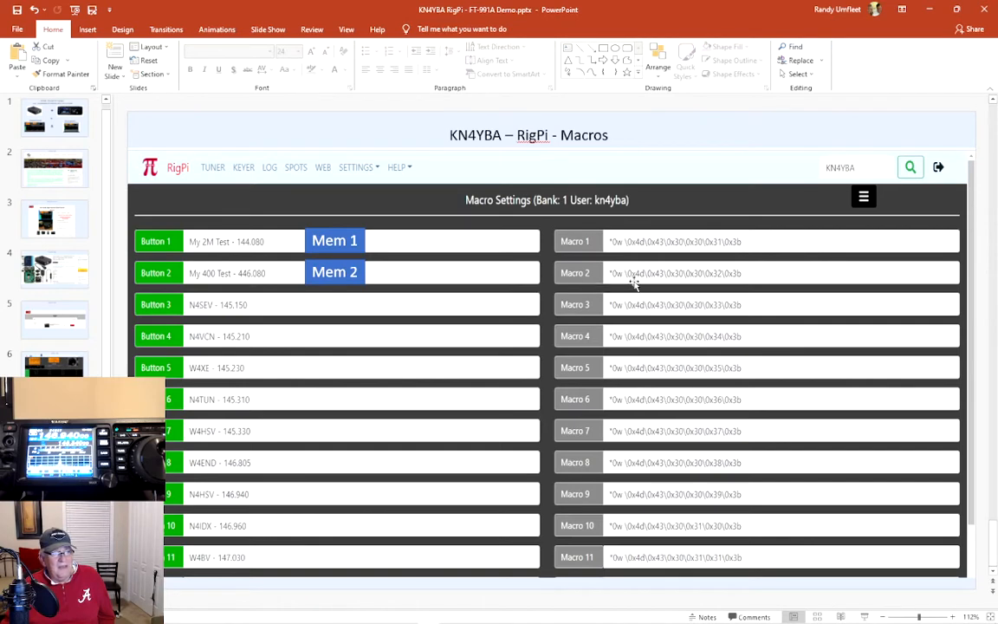
{"action": "mouse_move", "coordinate": [691, 265]}
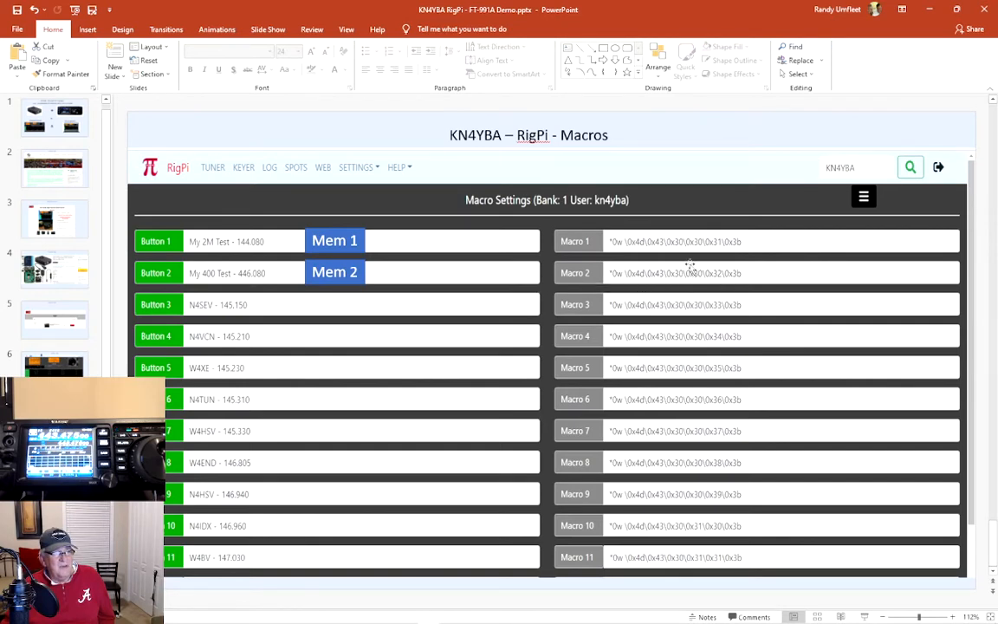
{"action": "mouse_move", "coordinate": [693, 243]}
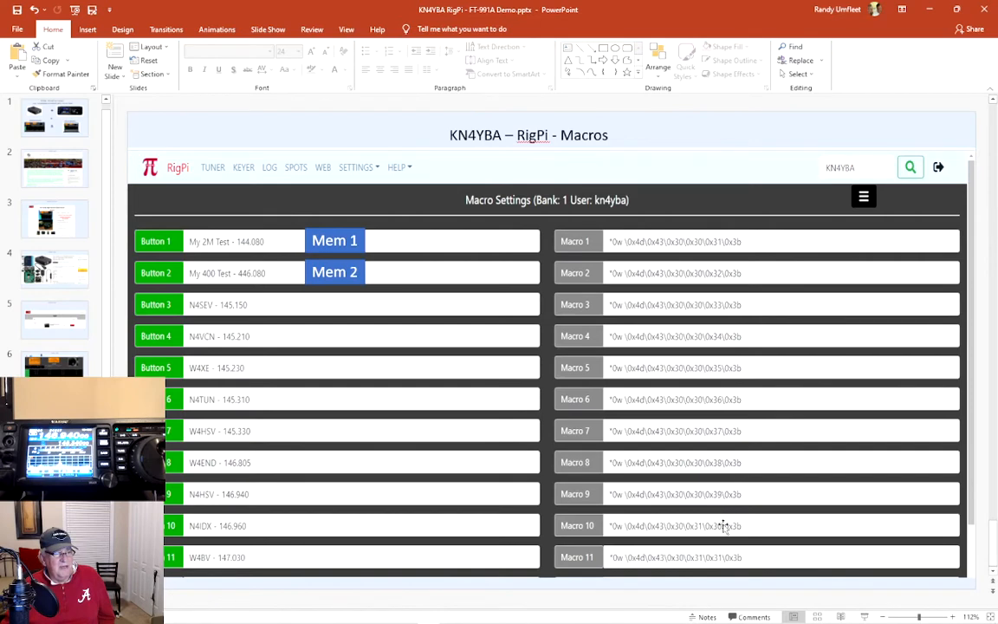
{"action": "mouse_move", "coordinate": [719, 507]}
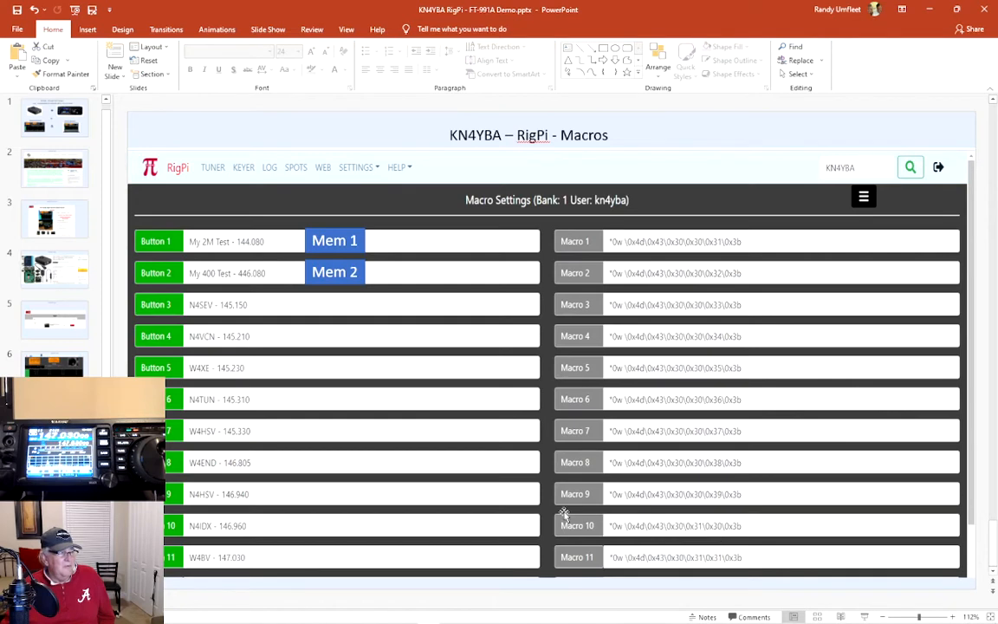
{"action": "mouse_move", "coordinate": [230, 472]}
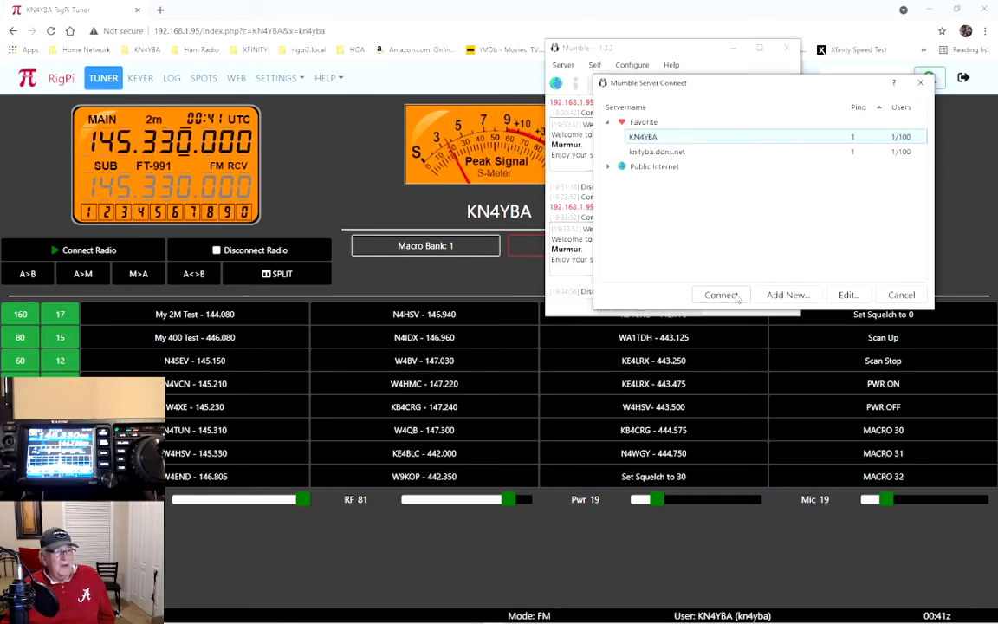
Connect Mumble to the KN4YBA favourite voice server.
{"action": "left_click", "coordinate": [721, 294]}
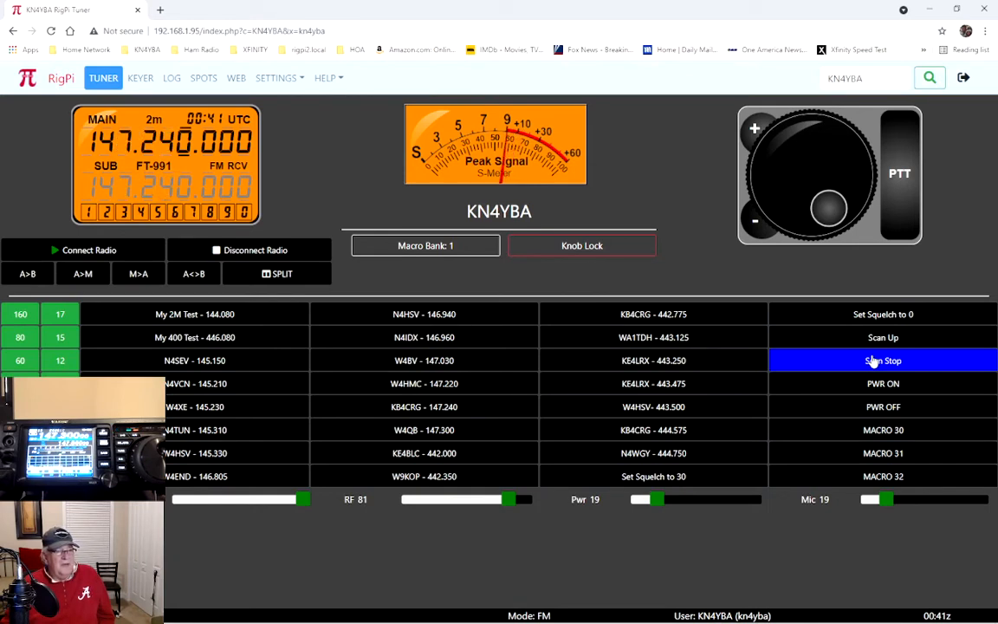
Stop the scan and tune through My 2M Test, N4SEV and My 400 Test, back to 144.080.
{"action": "left_click", "coordinate": [882, 361]}
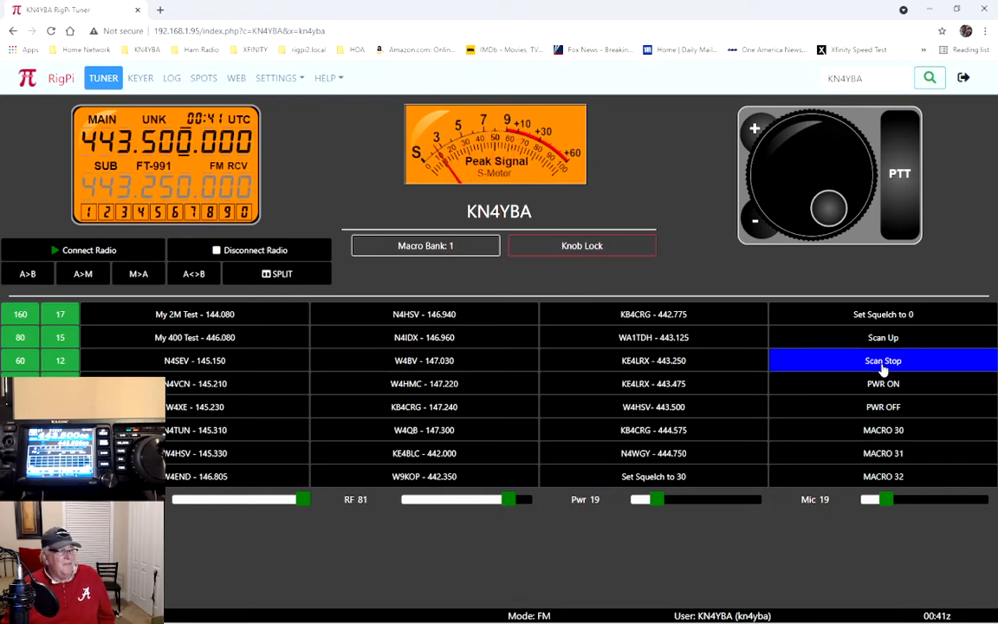
{"action": "left_click", "coordinate": [195, 313]}
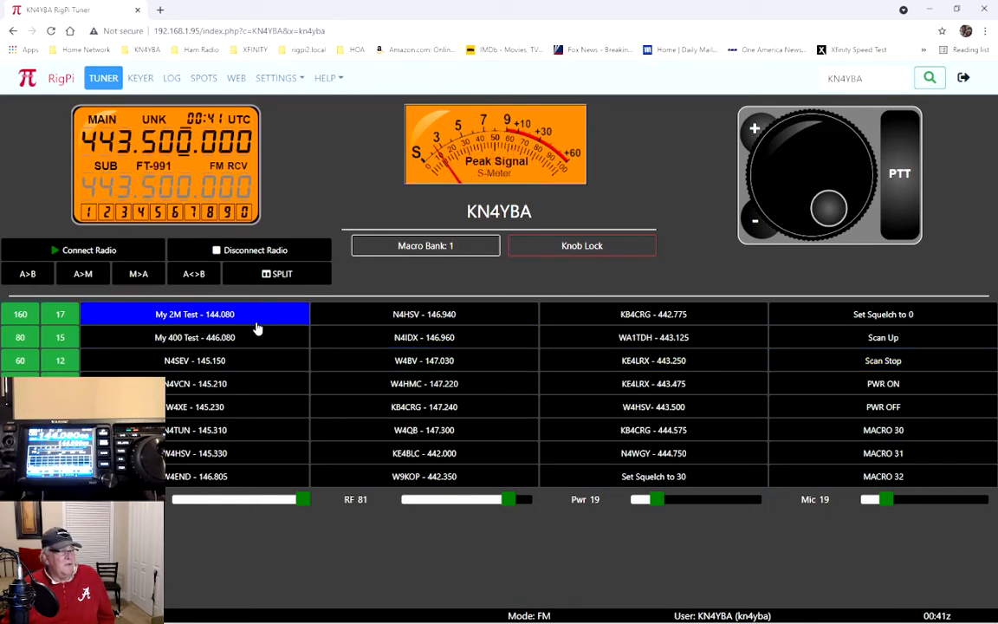
{"action": "left_click", "coordinate": [194, 359]}
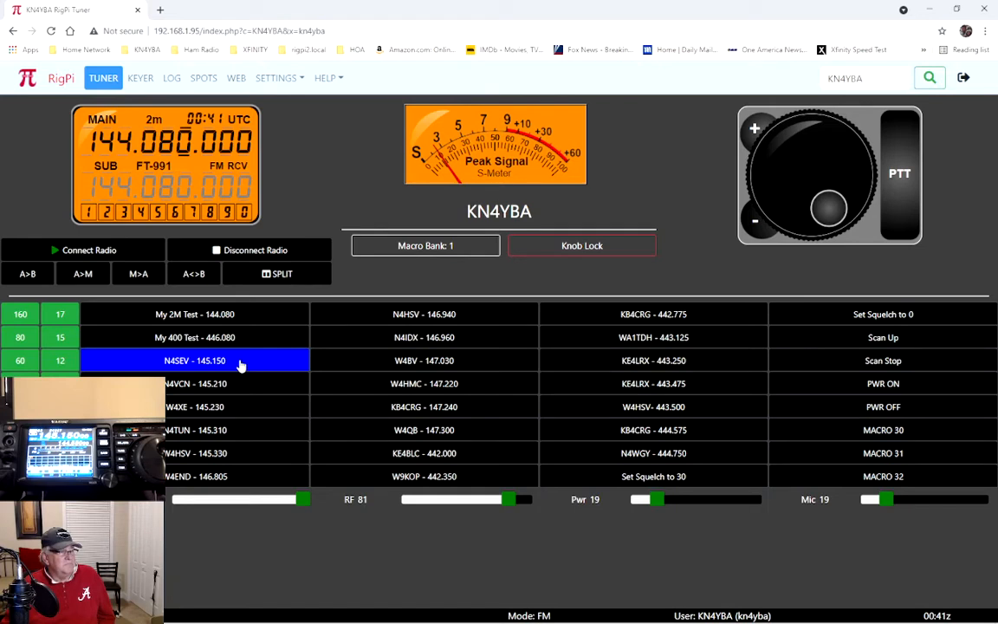
{"action": "left_click", "coordinate": [194, 337]}
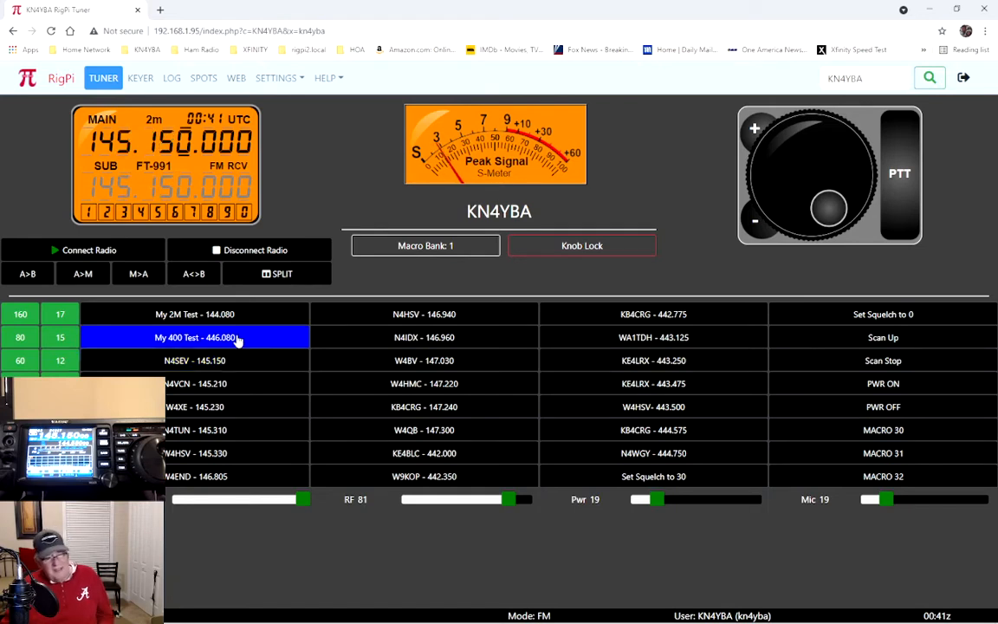
{"action": "left_click", "coordinate": [194, 314]}
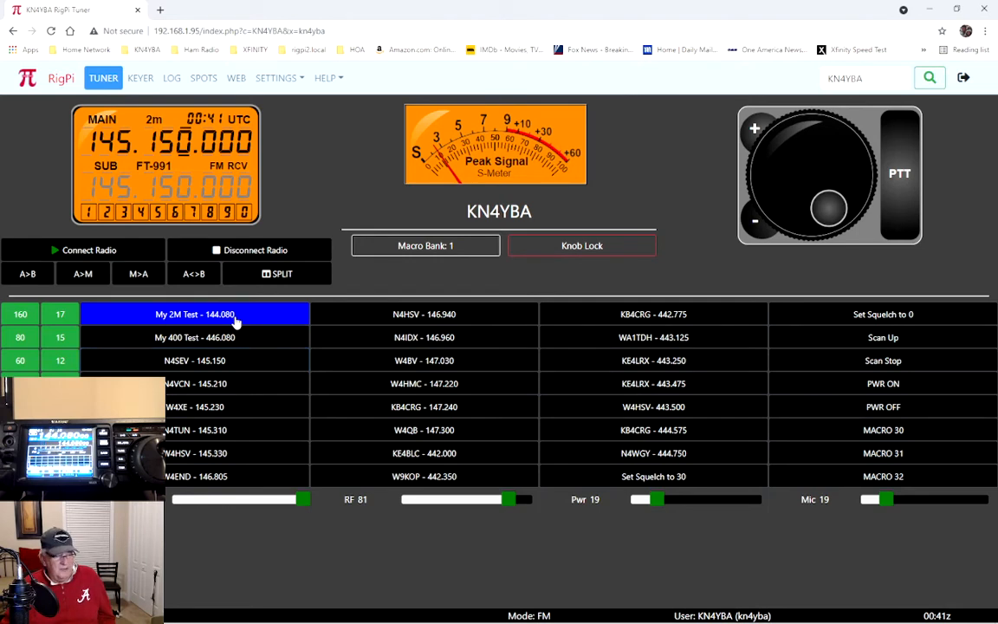
{"action": "left_click", "coordinate": [195, 314]}
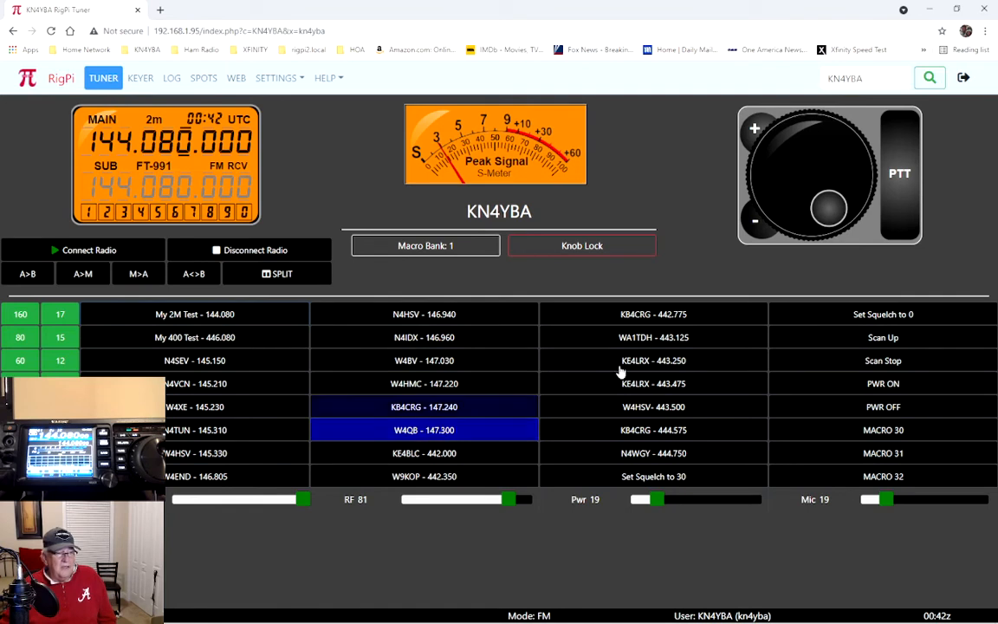
Stop the scan again and step through N4SEV (145.150) to the N4VCN channel.
{"action": "left_click", "coordinate": [883, 360]}
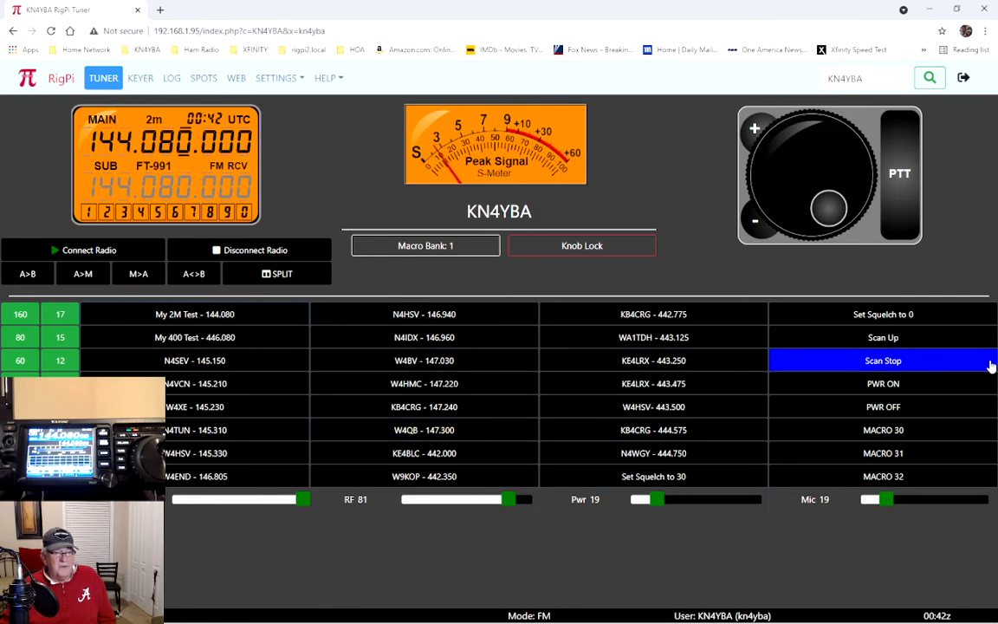
{"action": "mouse_move", "coordinate": [979, 368]}
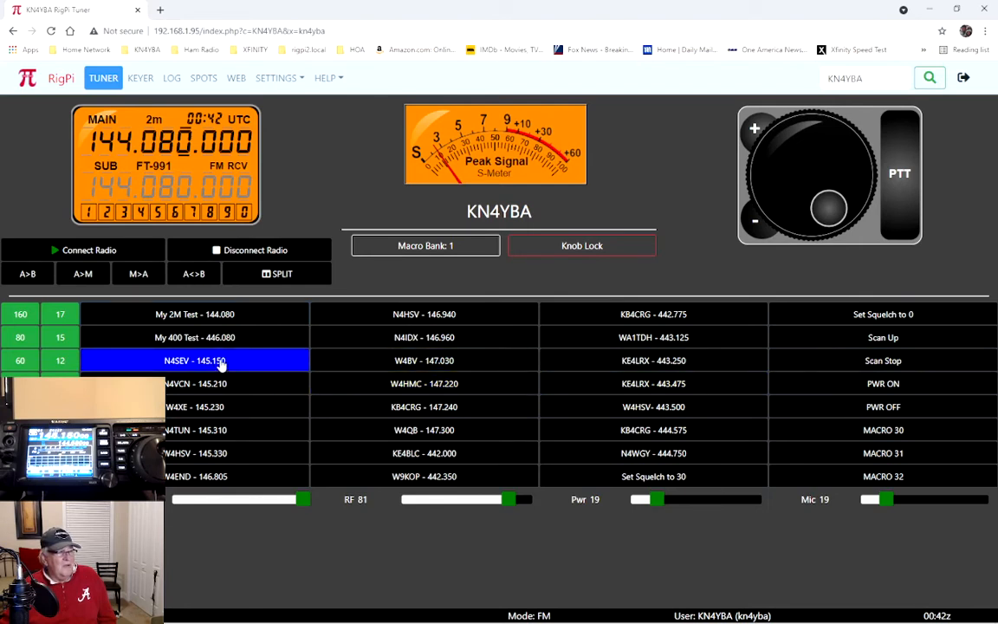
{"action": "left_click", "coordinate": [194, 360]}
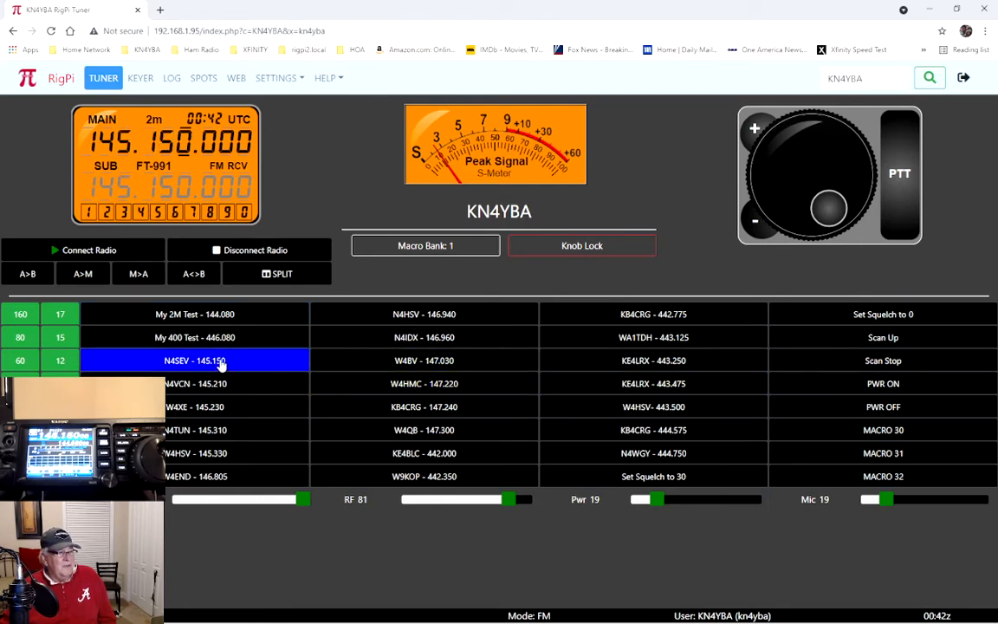
{"action": "left_click", "coordinate": [194, 383]}
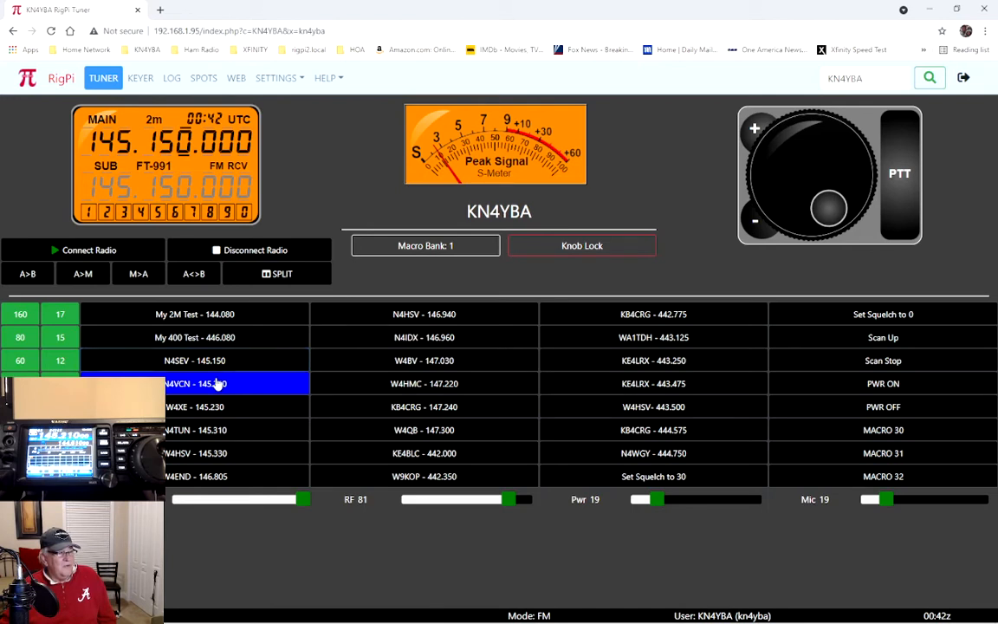
{"action": "left_click", "coordinate": [195, 406]}
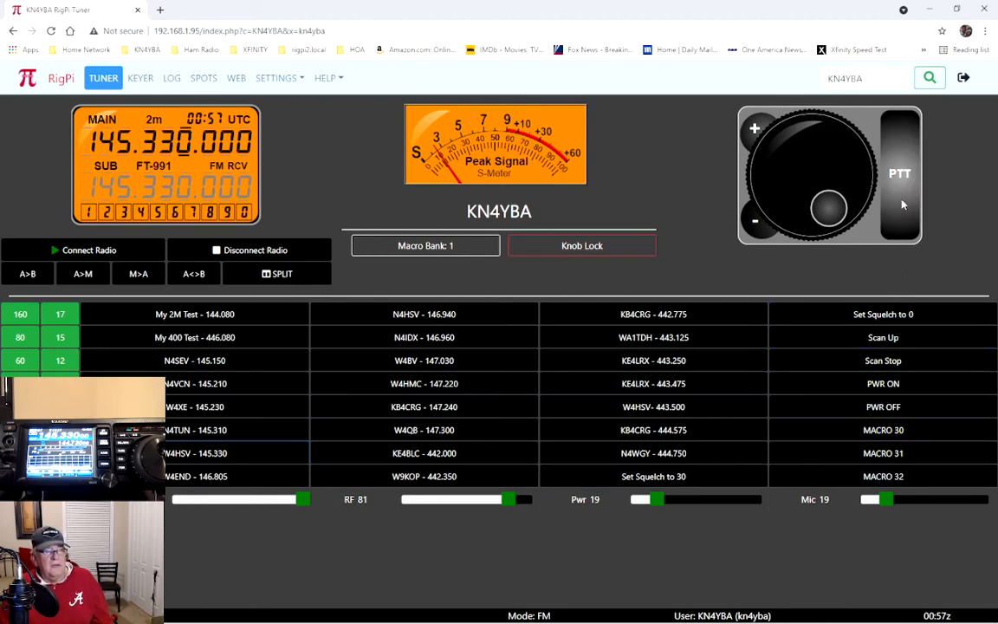
Key PTT briefly on 145.330, retune to My 2M Test at 144.080, and key PTT again.
{"action": "left_click", "coordinate": [900, 173]}
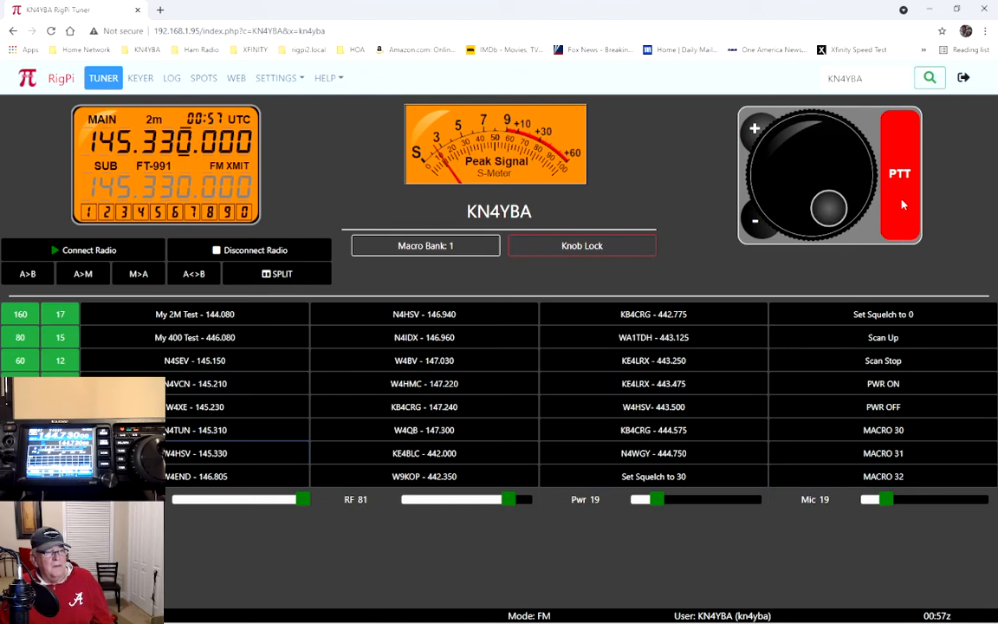
{"action": "left_click", "coordinate": [900, 174]}
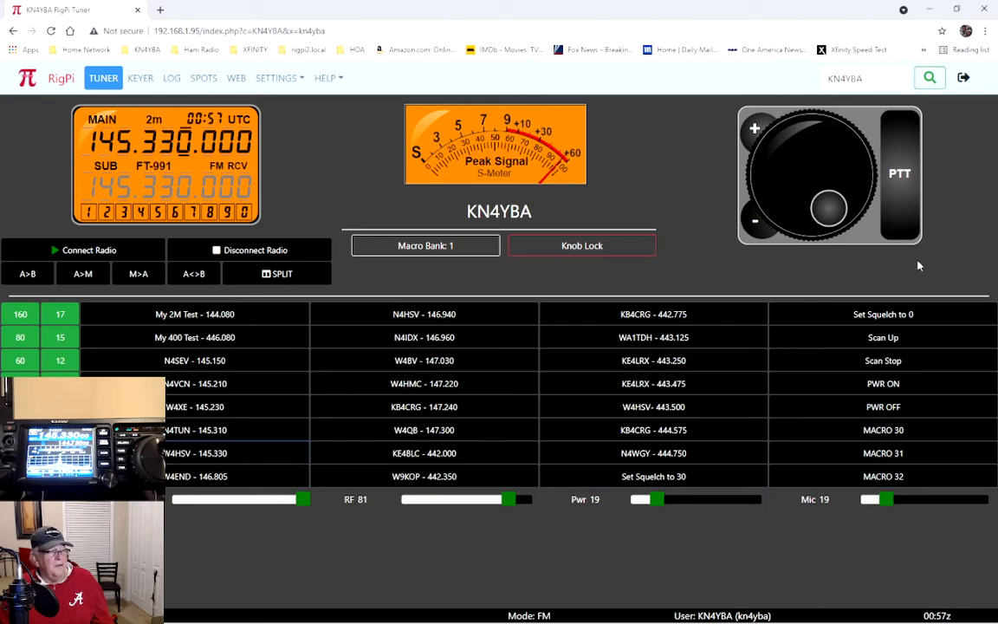
{"action": "mouse_move", "coordinate": [858, 272]}
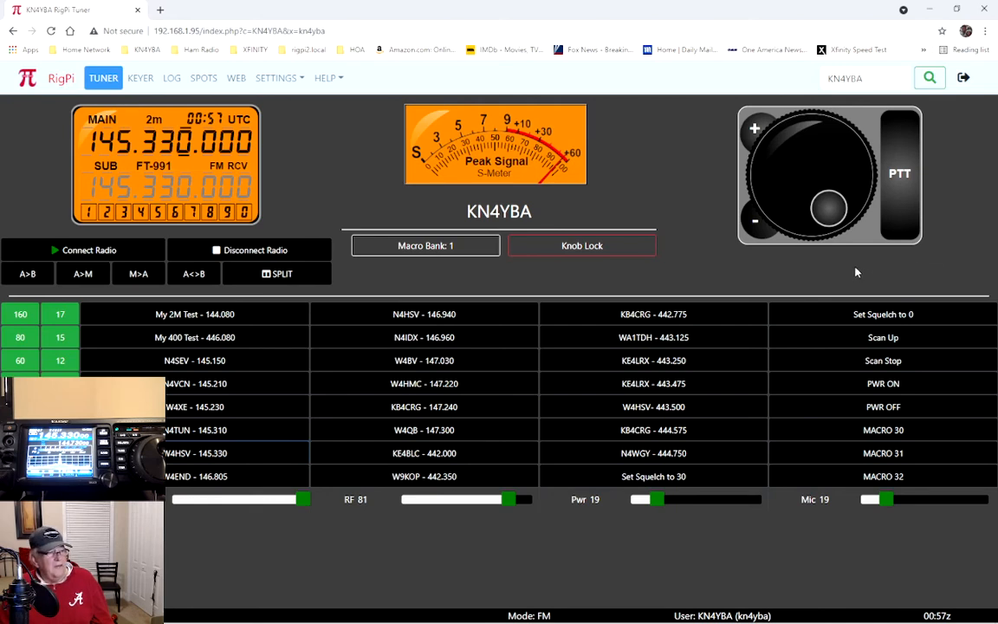
{"action": "left_click", "coordinate": [194, 313]}
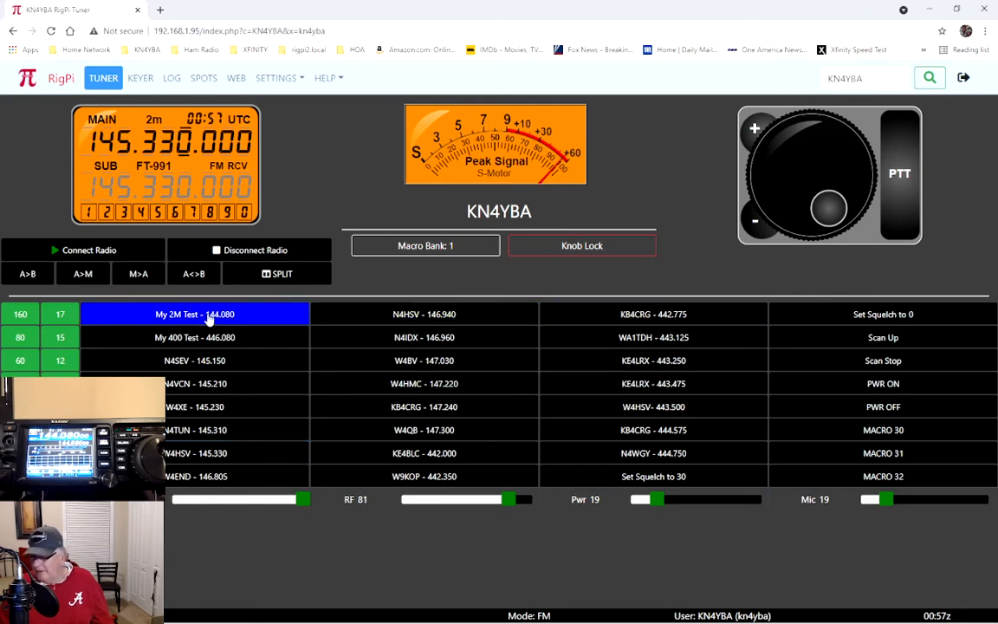
{"action": "left_click", "coordinate": [194, 314]}
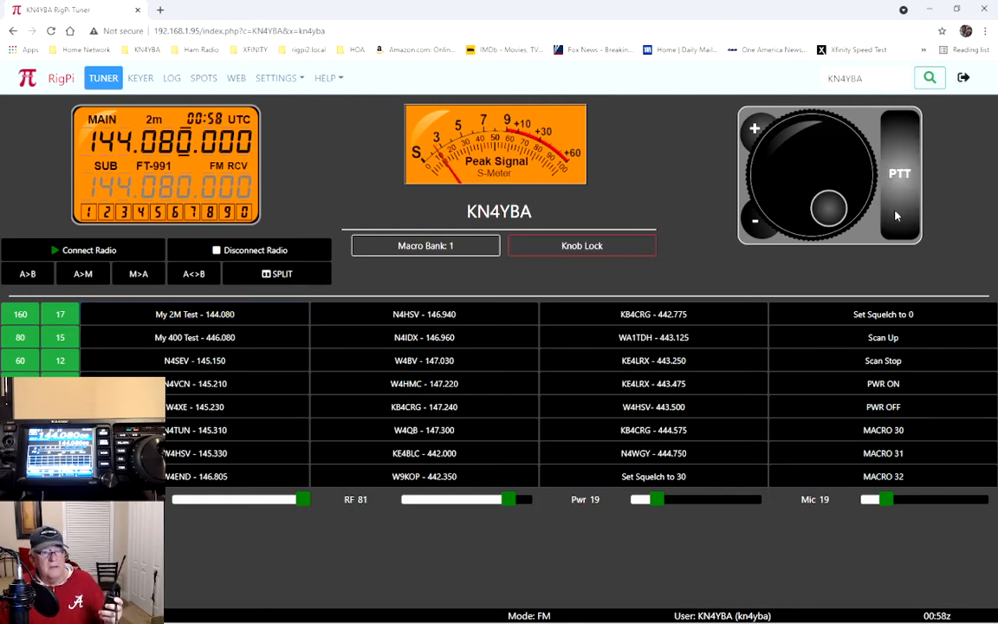
{"action": "left_click", "coordinate": [900, 173]}
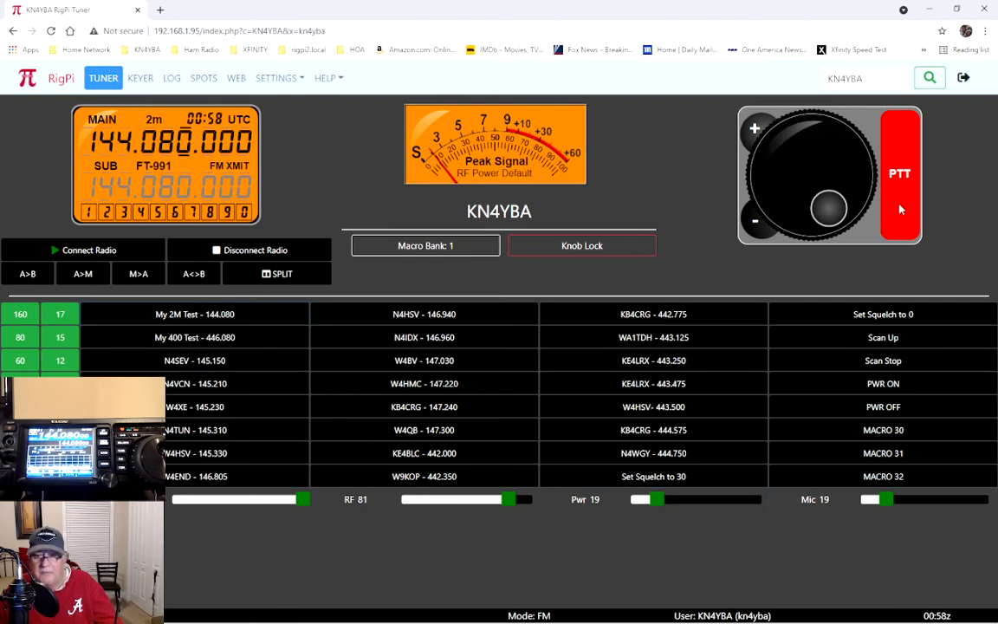
{"action": "left_click", "coordinate": [899, 173]}
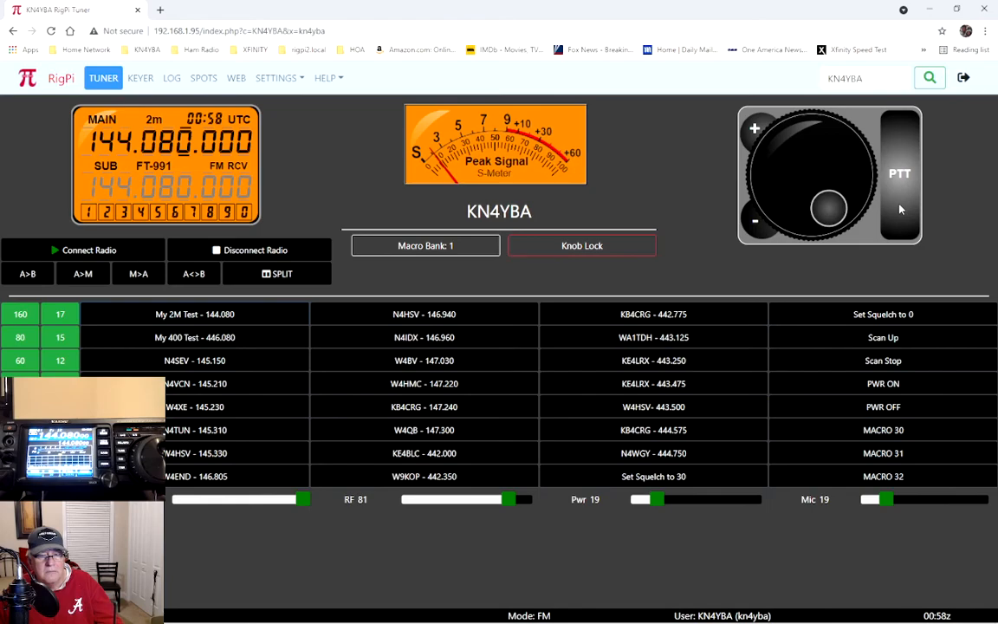